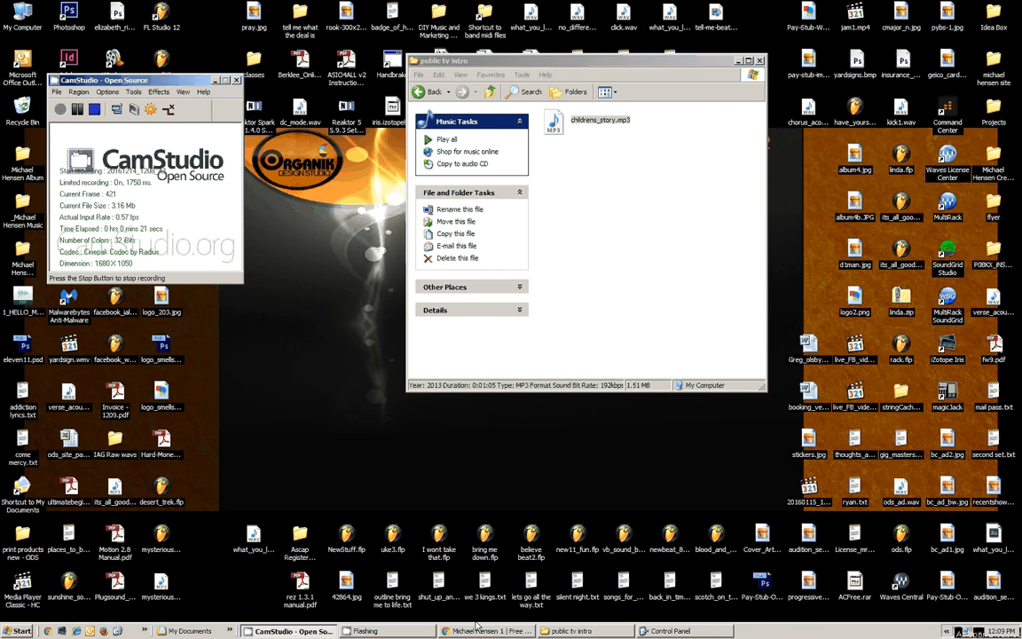
# - Bring the SoundCloud artist profile page with its uploaded tracks into view
pyautogui.click(482, 632)
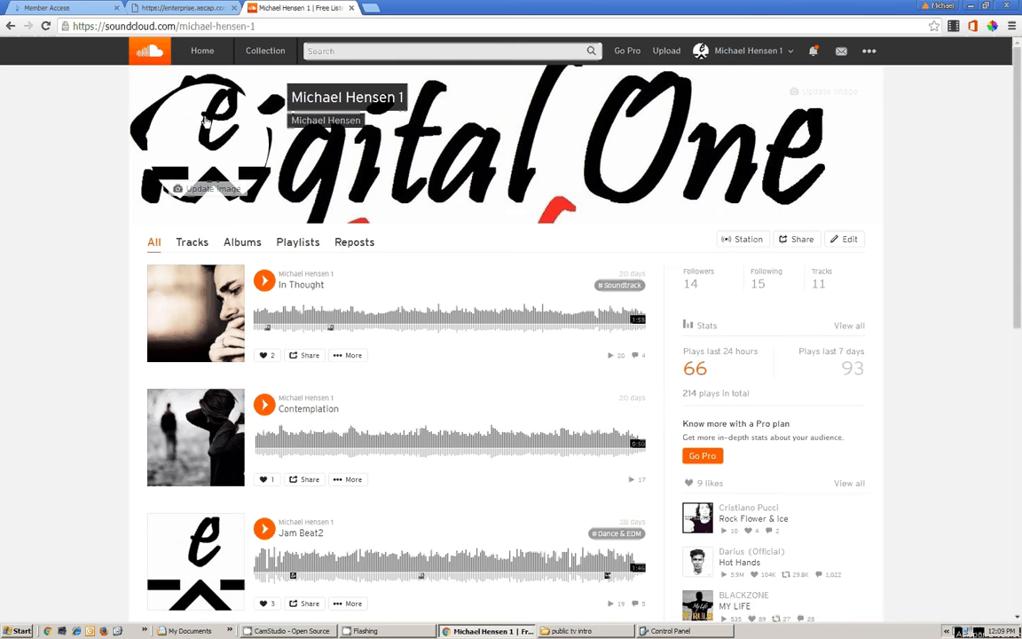
pyautogui.moveTo(397, 132)
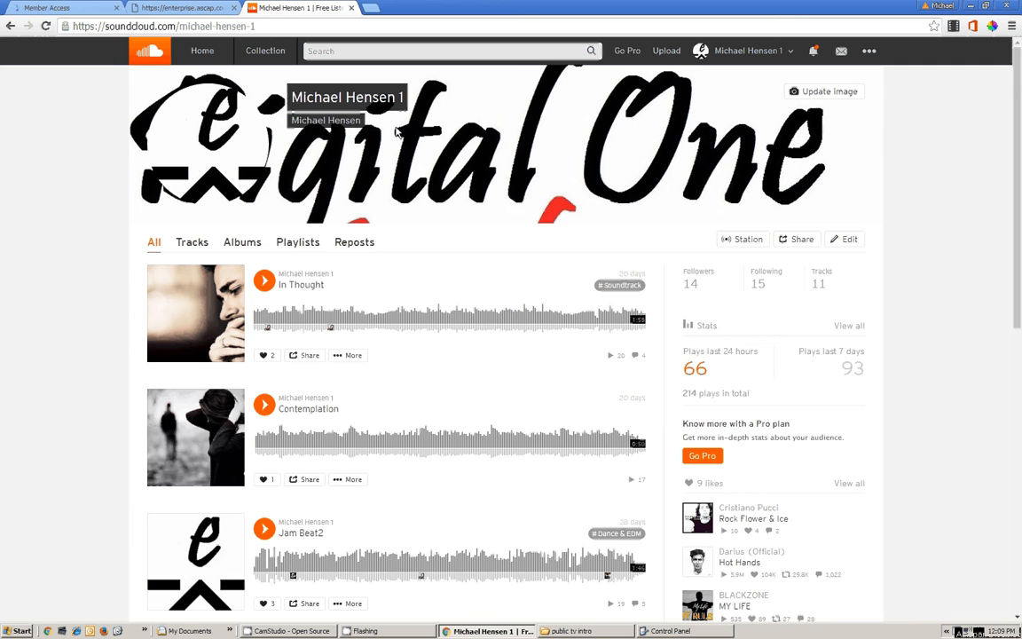
pyautogui.moveTo(450, 170)
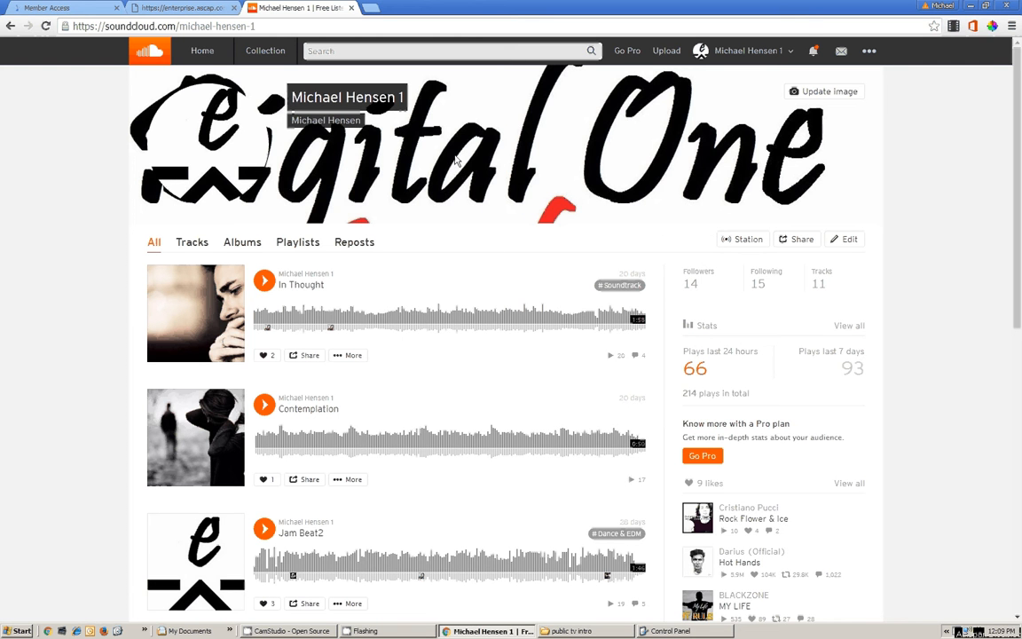
pyautogui.moveTo(584, 120)
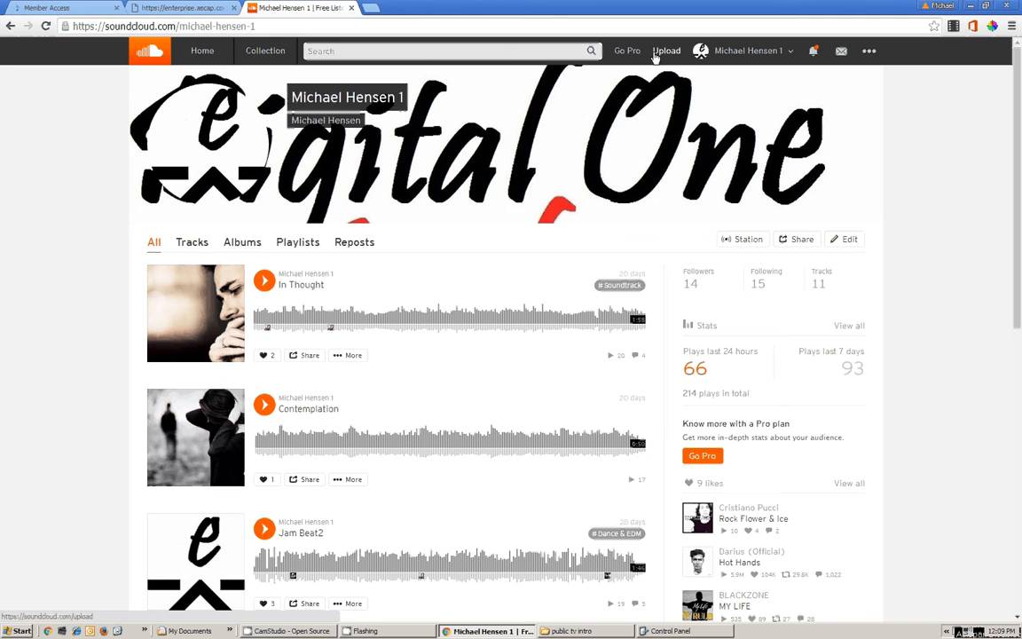
# - Upload the Childrens Story audio file so the track starts processing
pyautogui.click(667, 50)
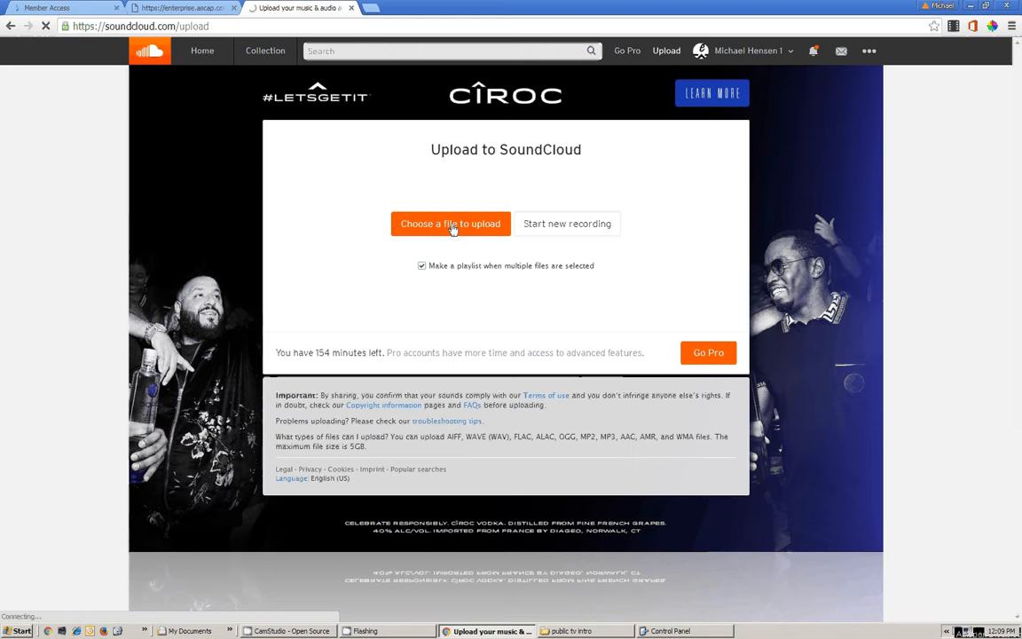
pyautogui.click(450, 224)
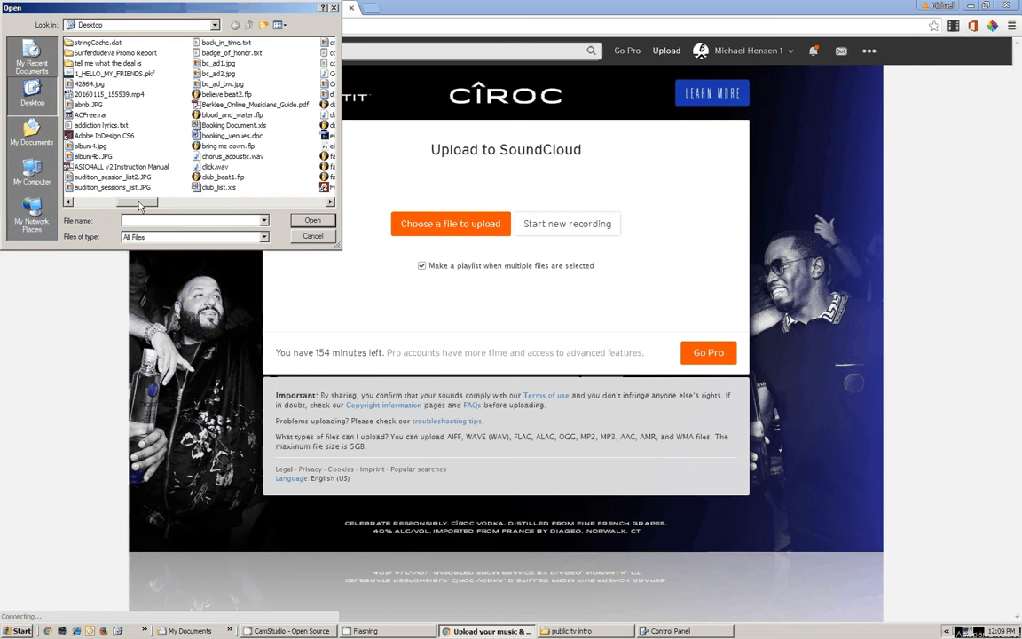
pyautogui.scroll(3)
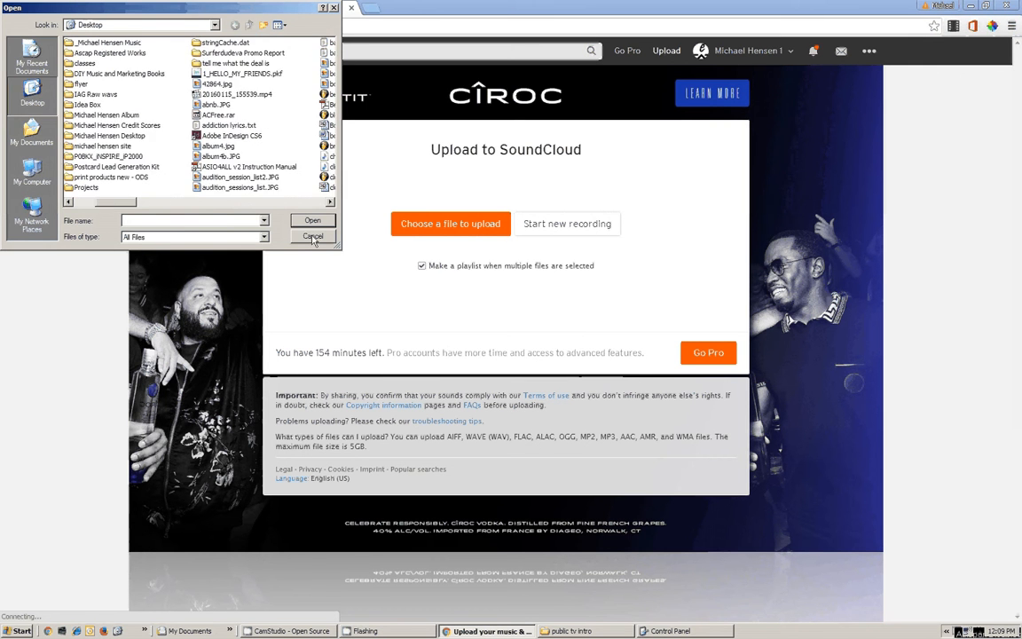
pyautogui.click(312, 236)
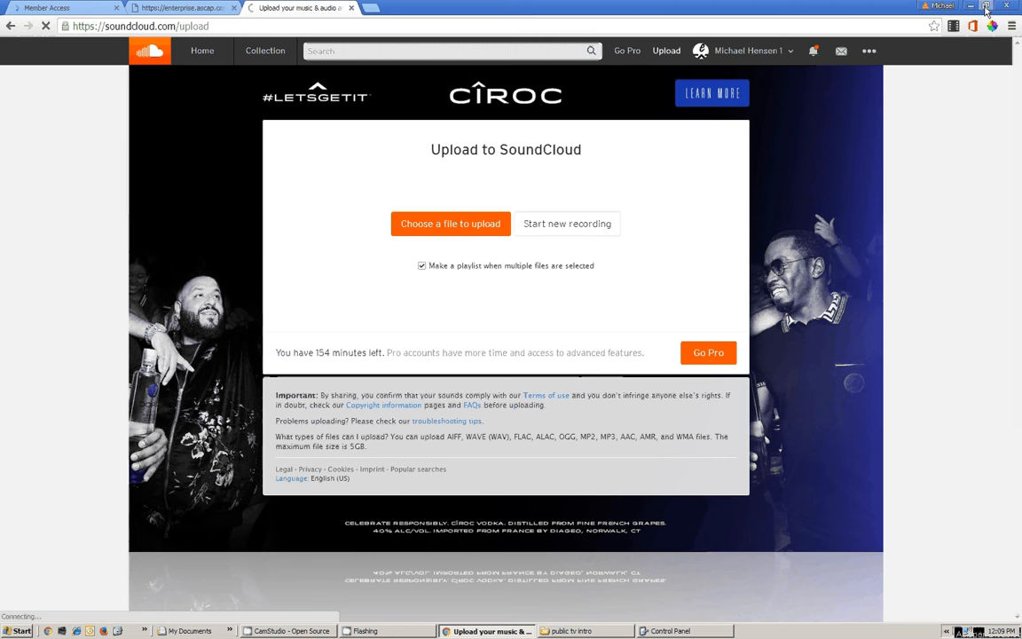
pyautogui.click(987, 7)
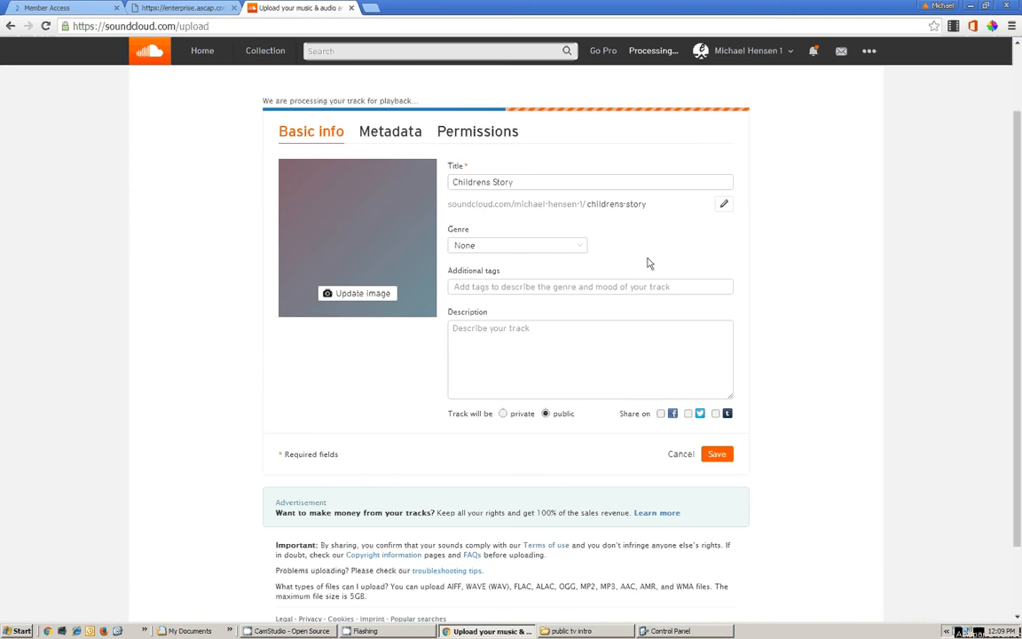
pyautogui.click(589, 181)
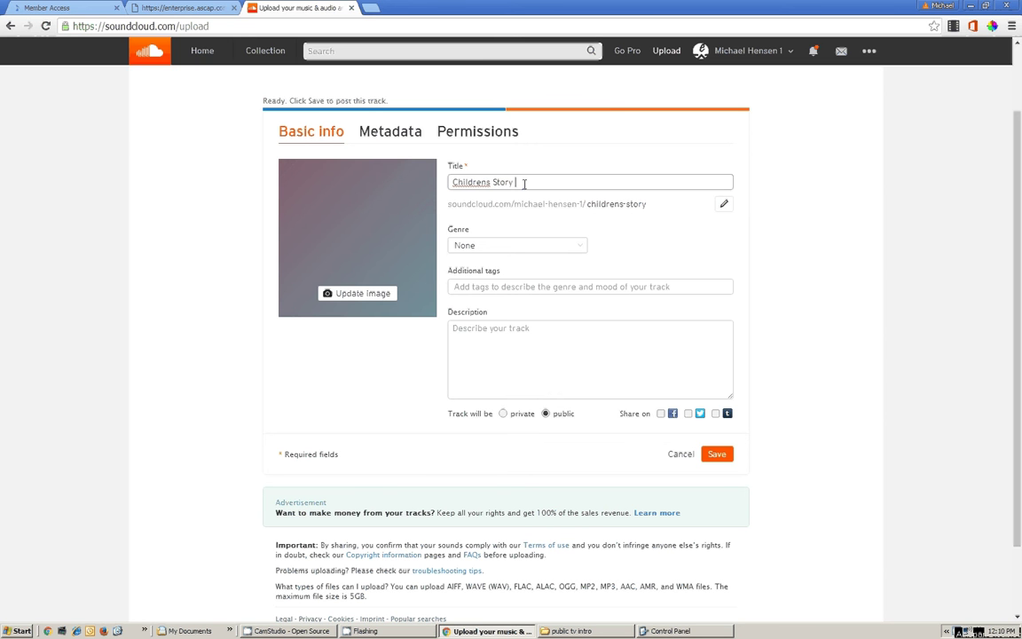
pyautogui.write('-')
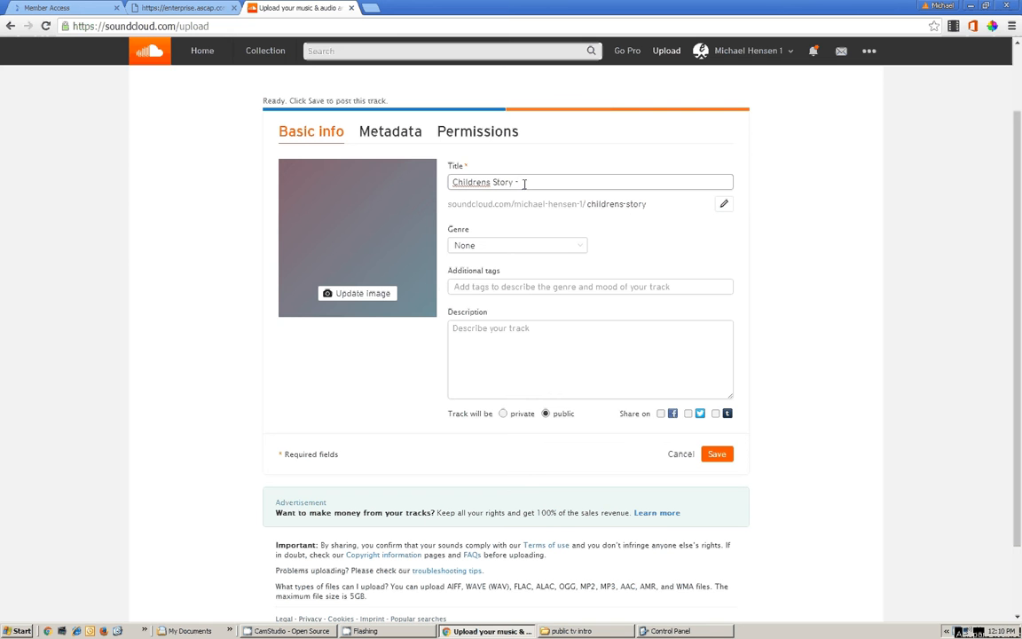
pyautogui.write('Michae')
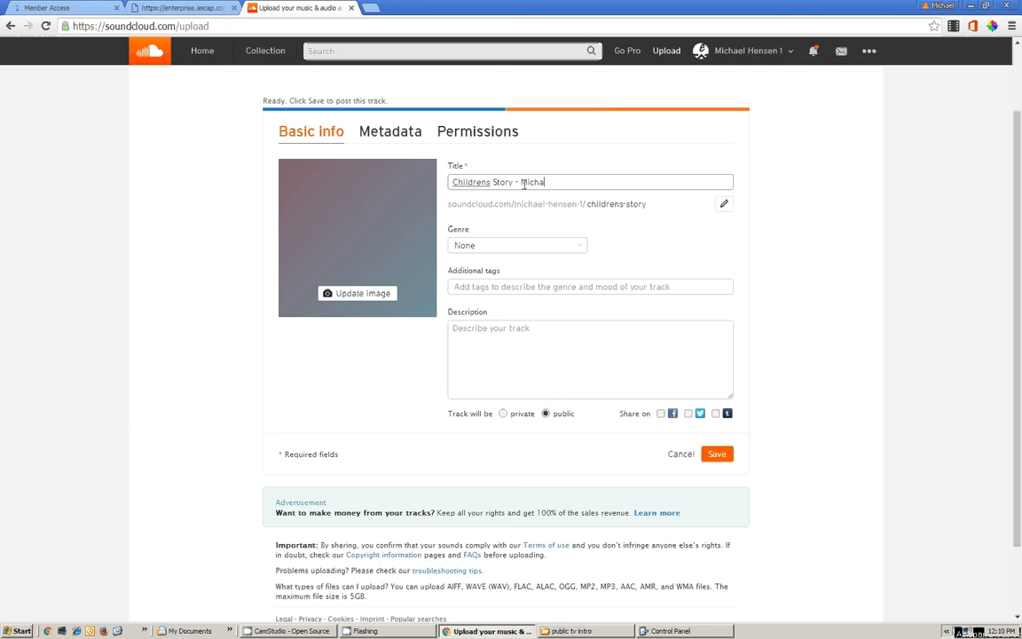
pyautogui.write('el Hensen')
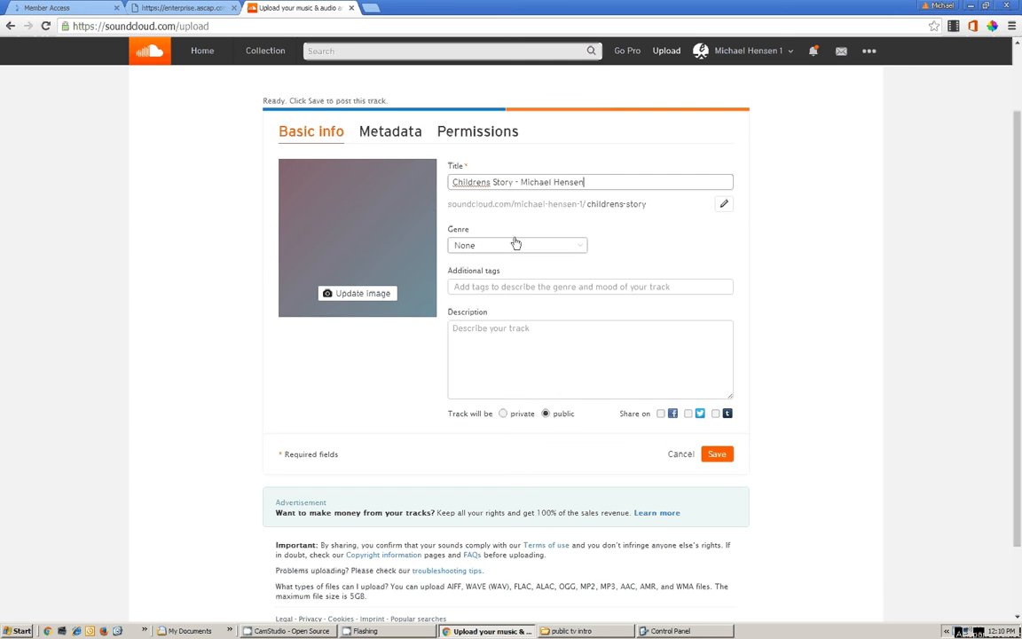
pyautogui.moveTo(486, 248)
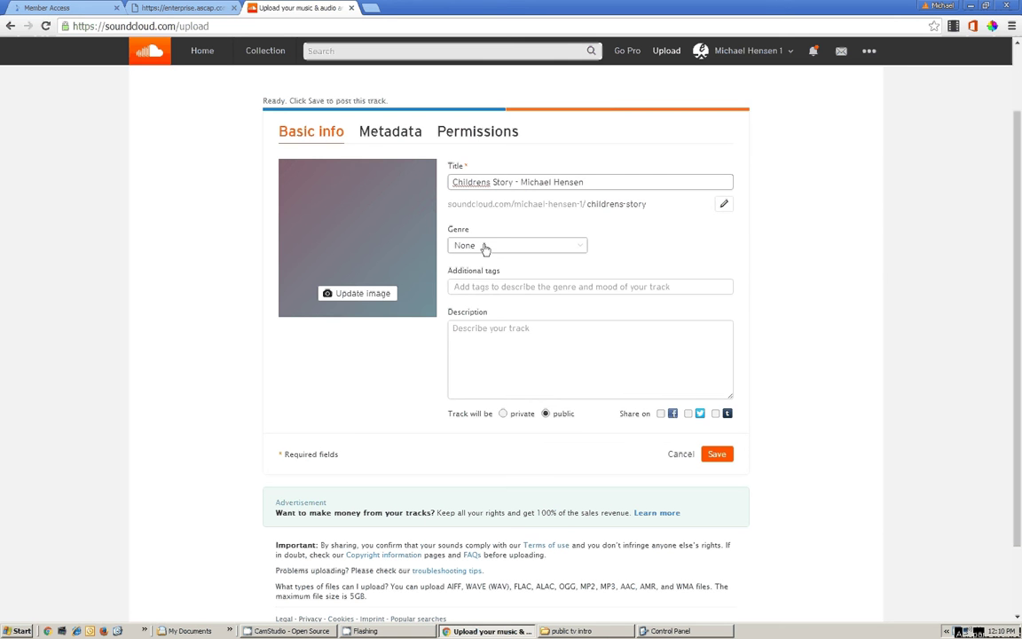
# - Set the track's genre to Soundtrack
pyautogui.click(518, 245)
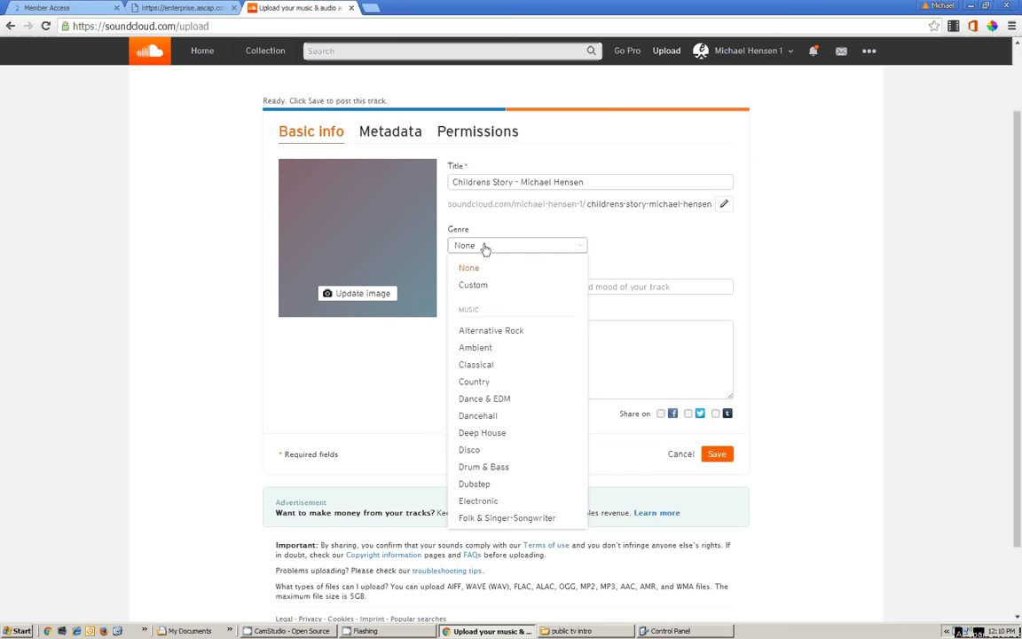
pyautogui.scroll(-3)
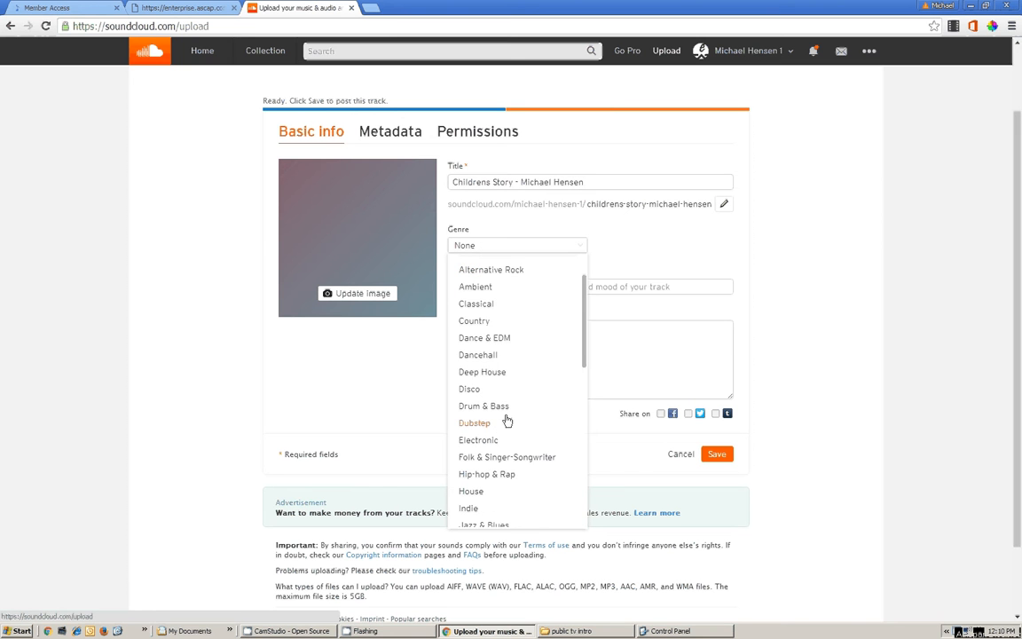
pyautogui.scroll(-3)
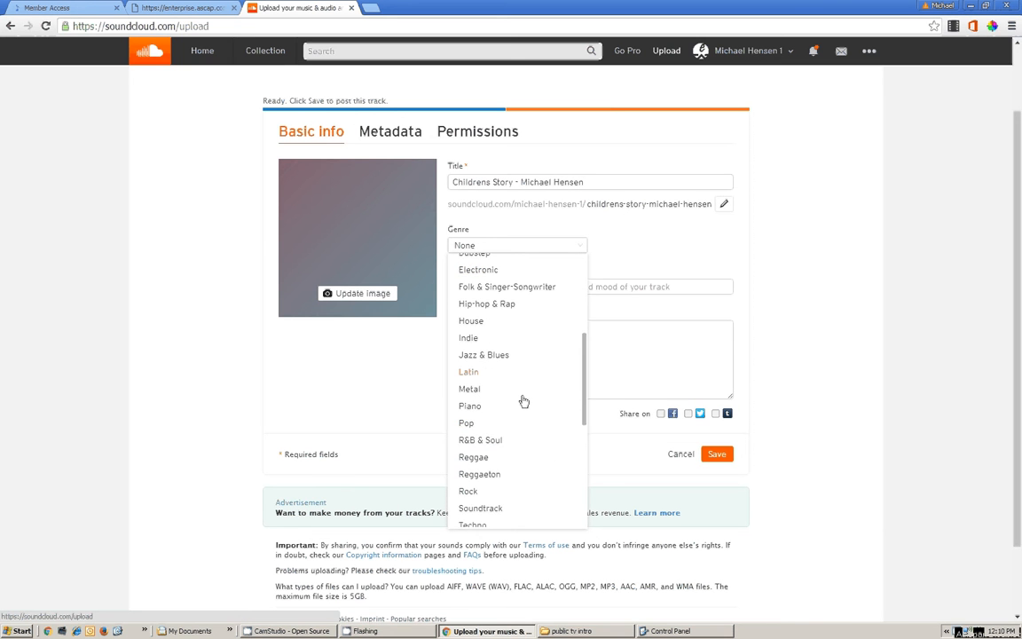
pyautogui.click(479, 507)
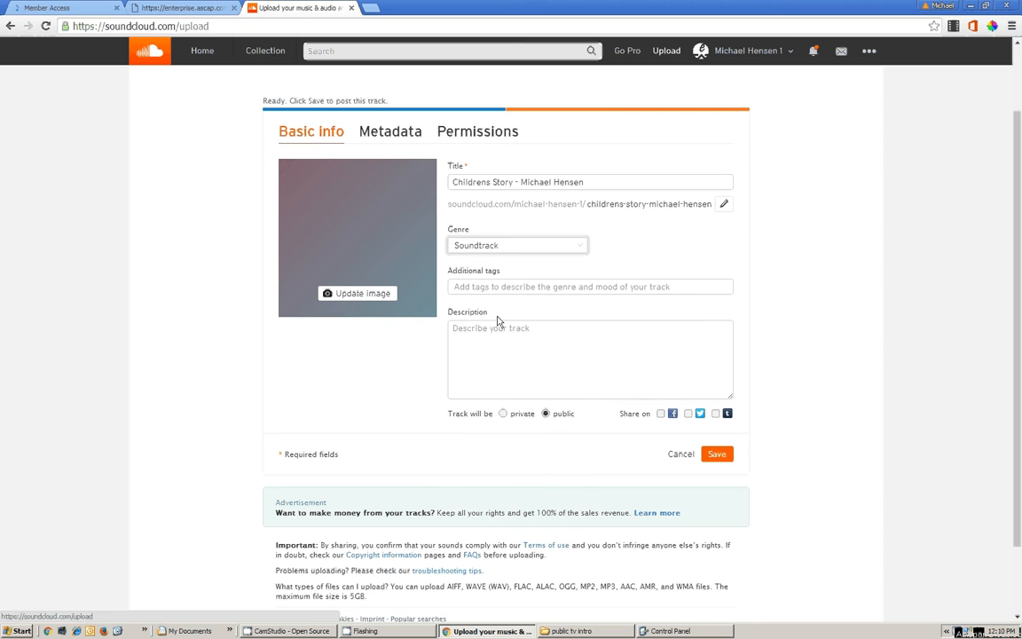
# - Tag the track Public Television, Soundtrack, Music for TV, Music for Film, Childrens Music
pyautogui.click(589, 286)
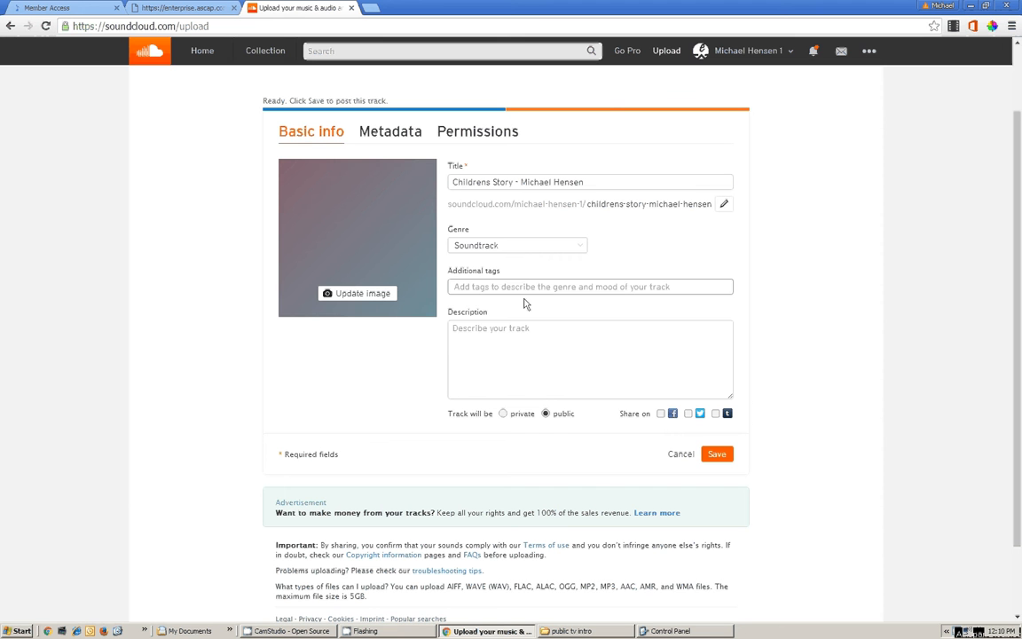
pyautogui.write('Public')
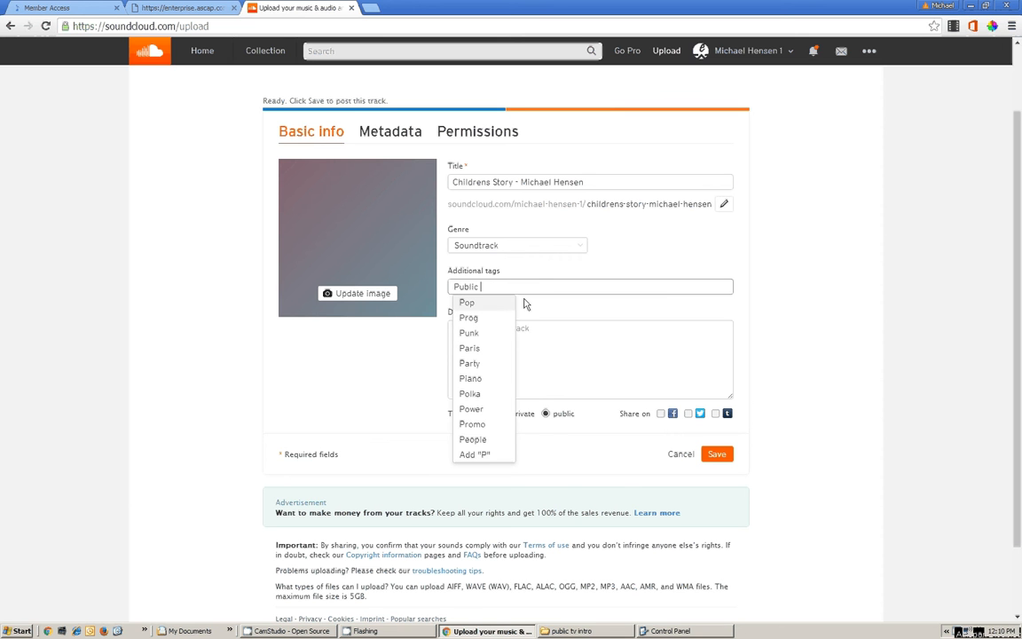
pyautogui.write('Televe')
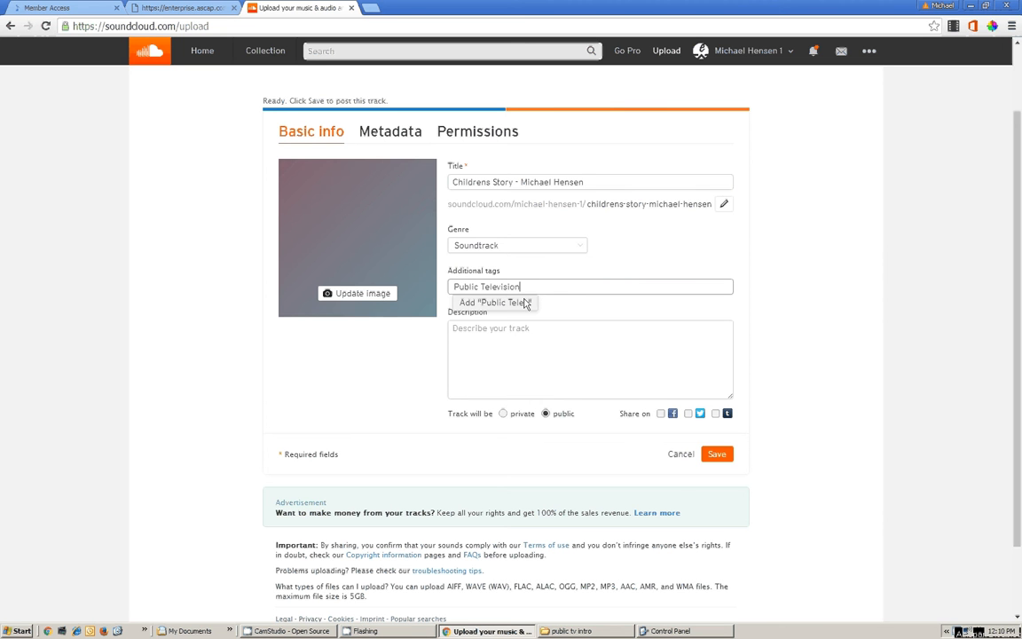
pyautogui.click(493, 302)
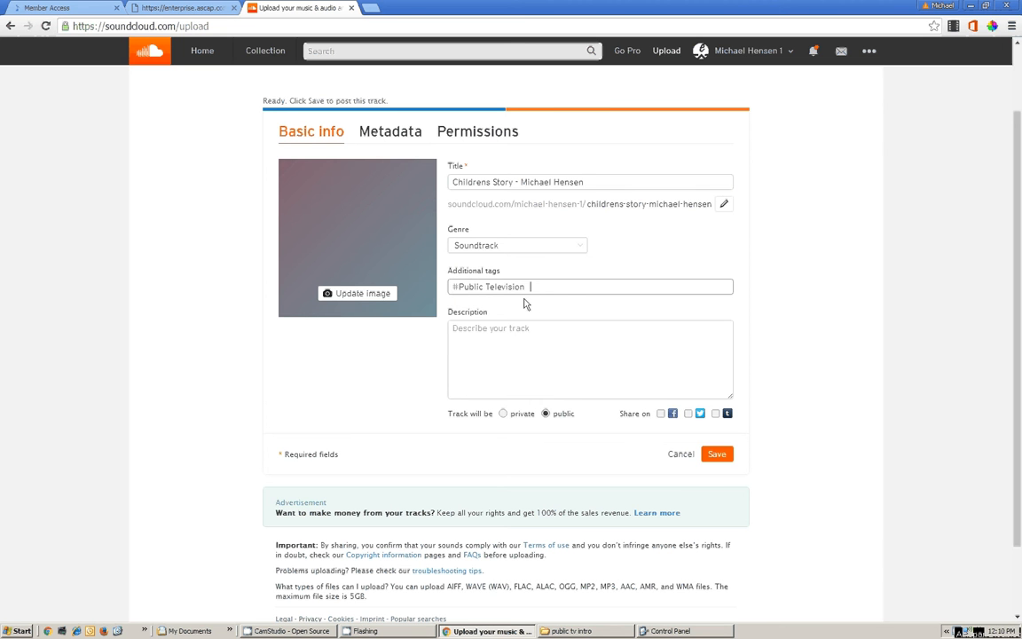
pyautogui.write('Soundtrack M')
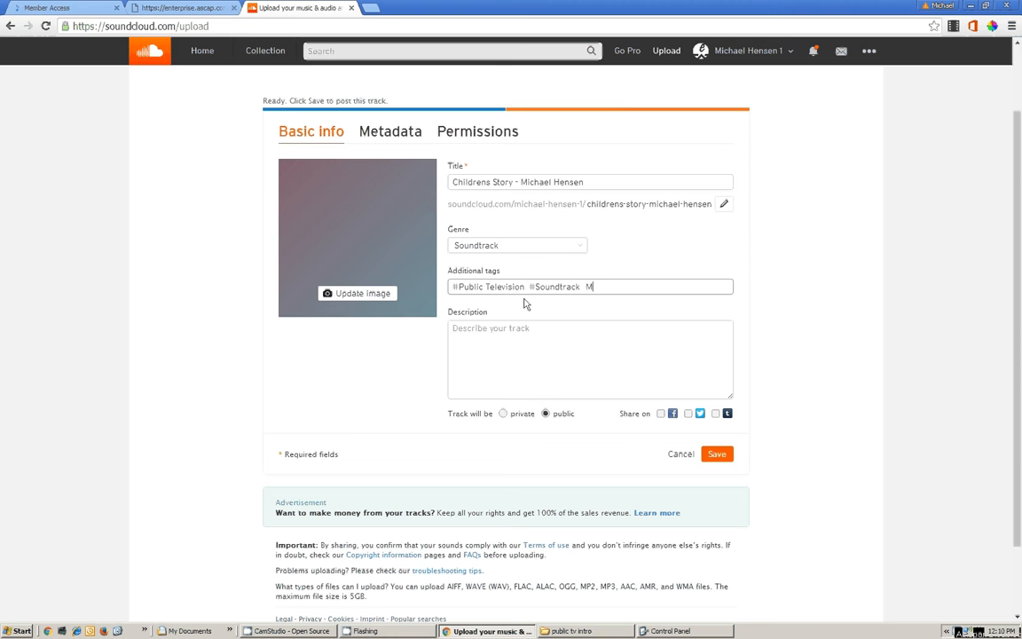
pyautogui.write('usic for T')
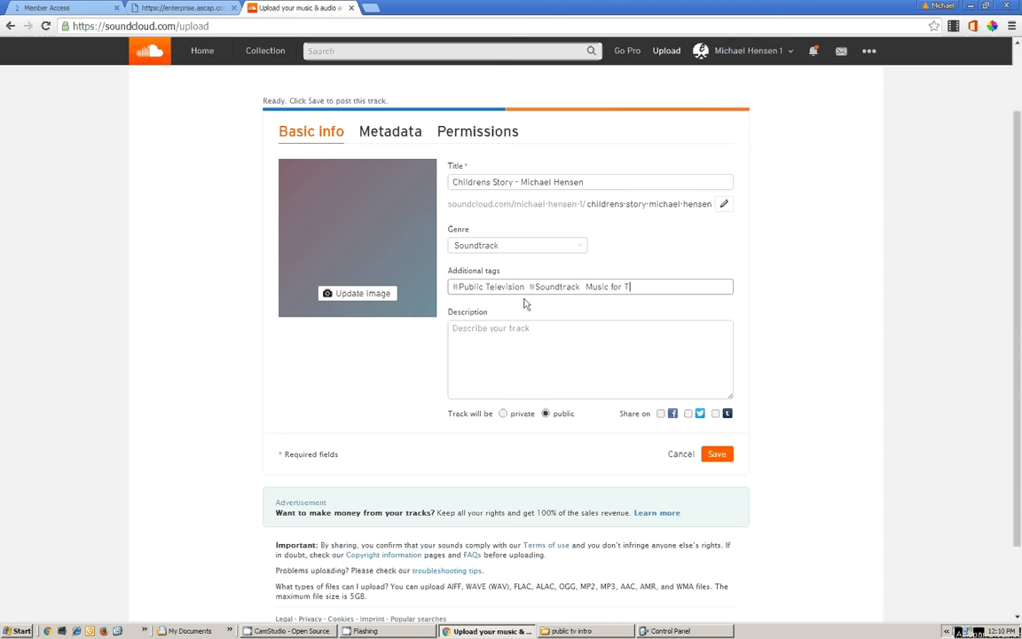
pyautogui.write('V Music for Fim')
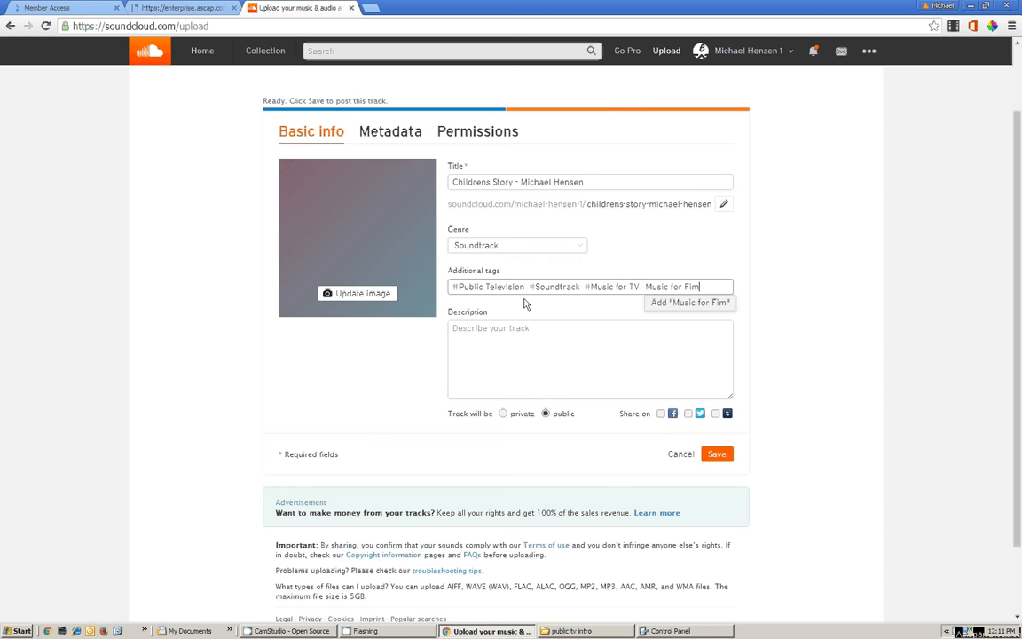
pyautogui.press('BackSpace')
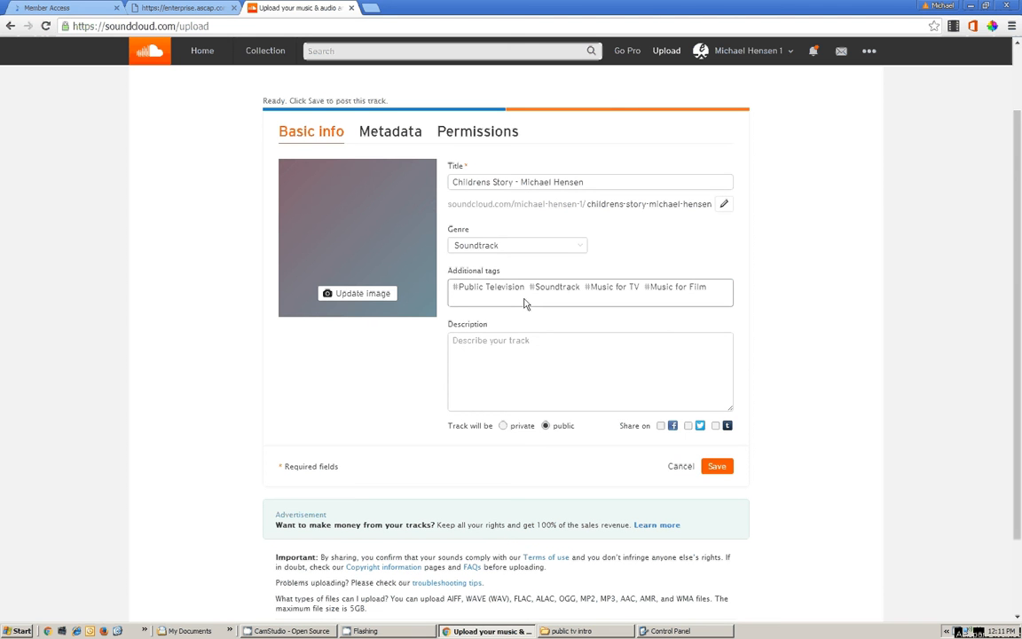
pyautogui.write('Child')
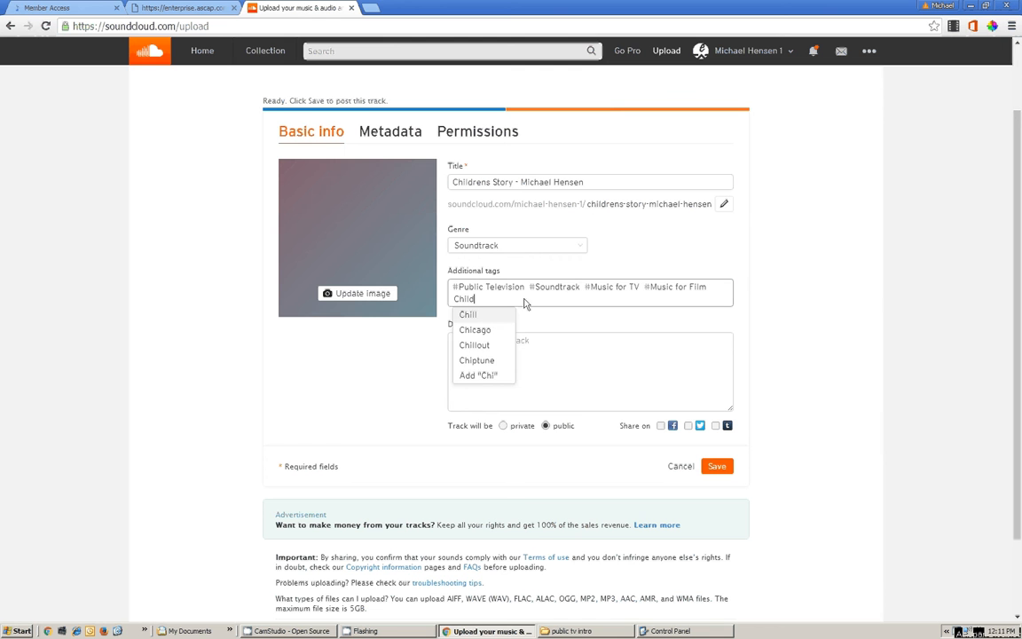
pyautogui.write('drens')
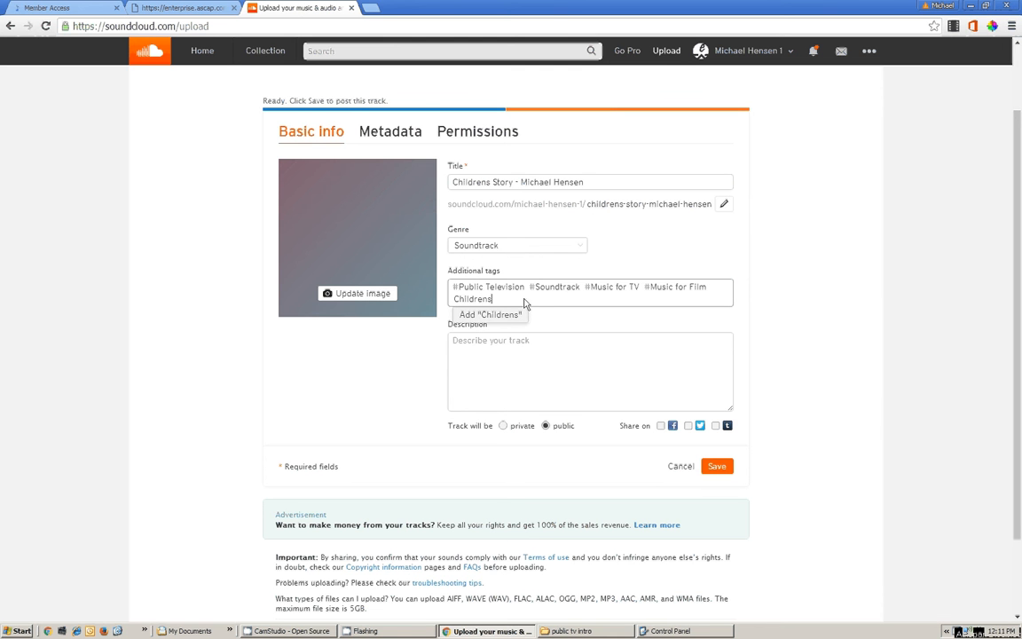
pyautogui.write('Music')
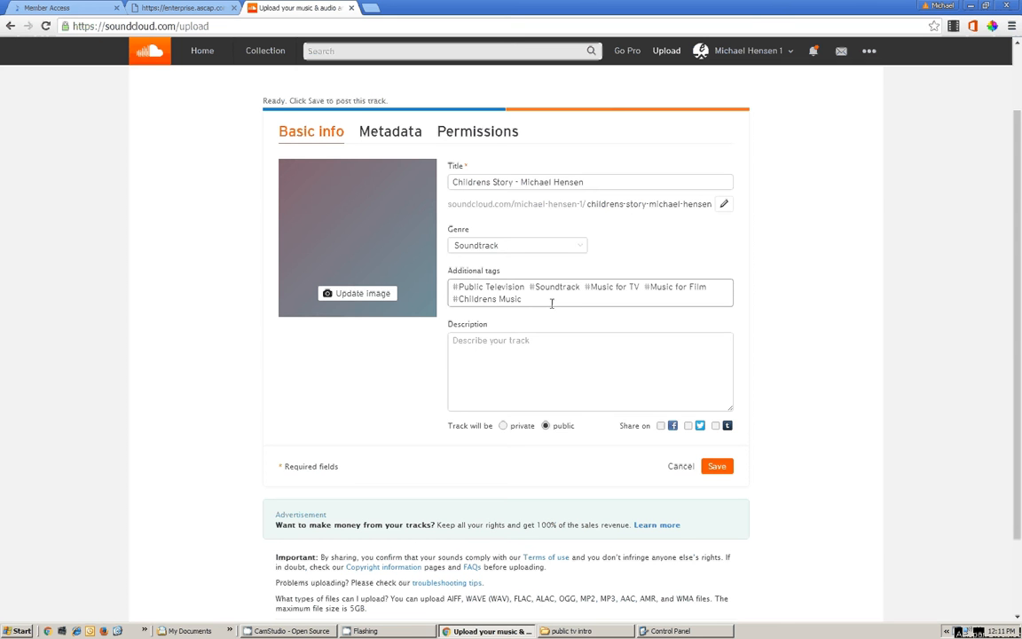
pyautogui.moveTo(565, 304)
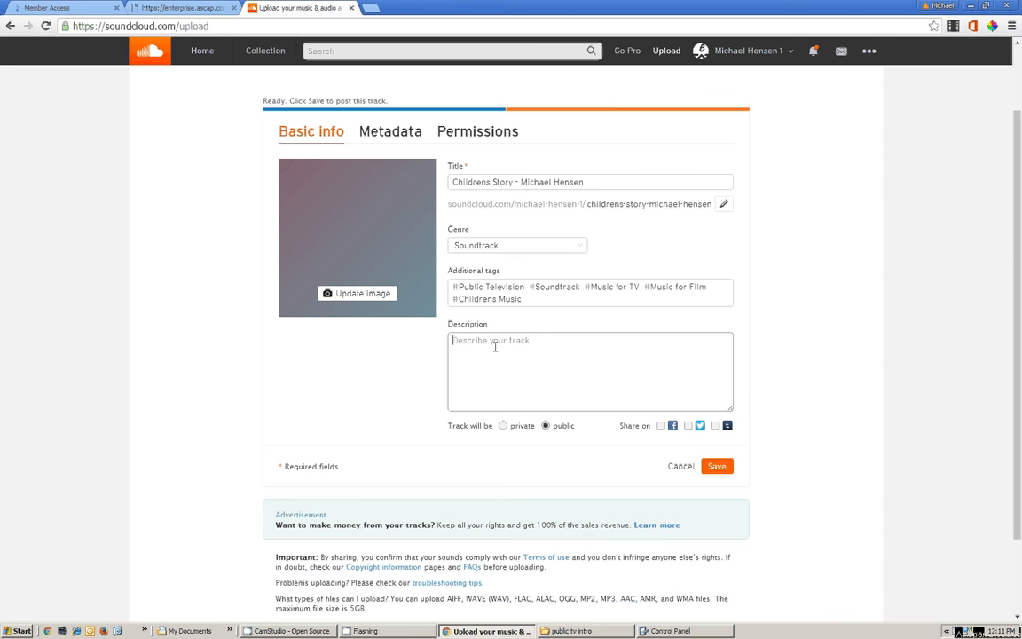
# - Describe the track as 'This is a track I created for public television.' and keep it public
pyautogui.write('This is a')
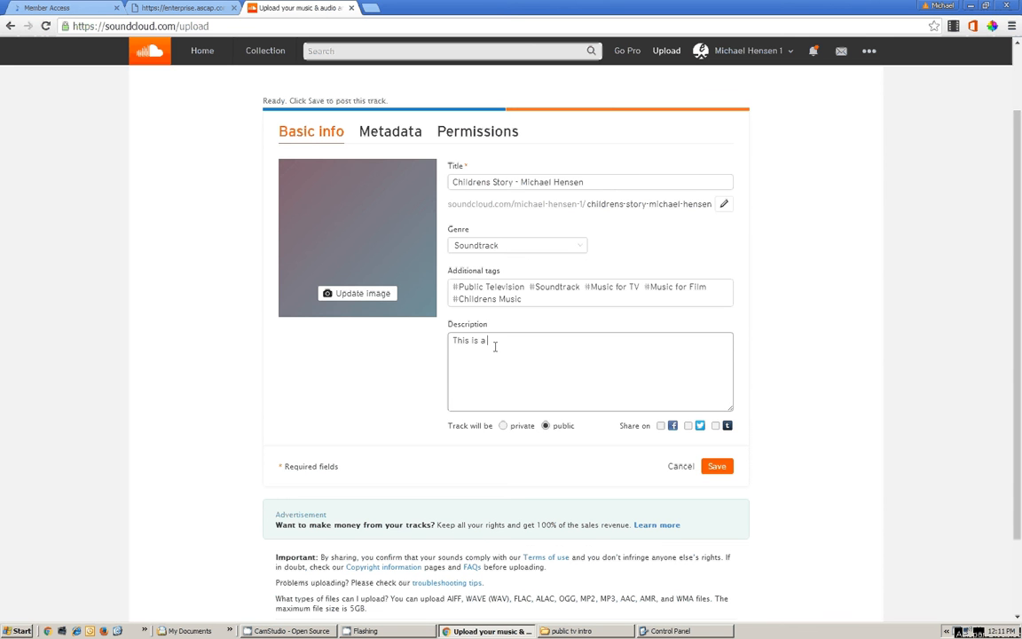
pyautogui.write('trac')
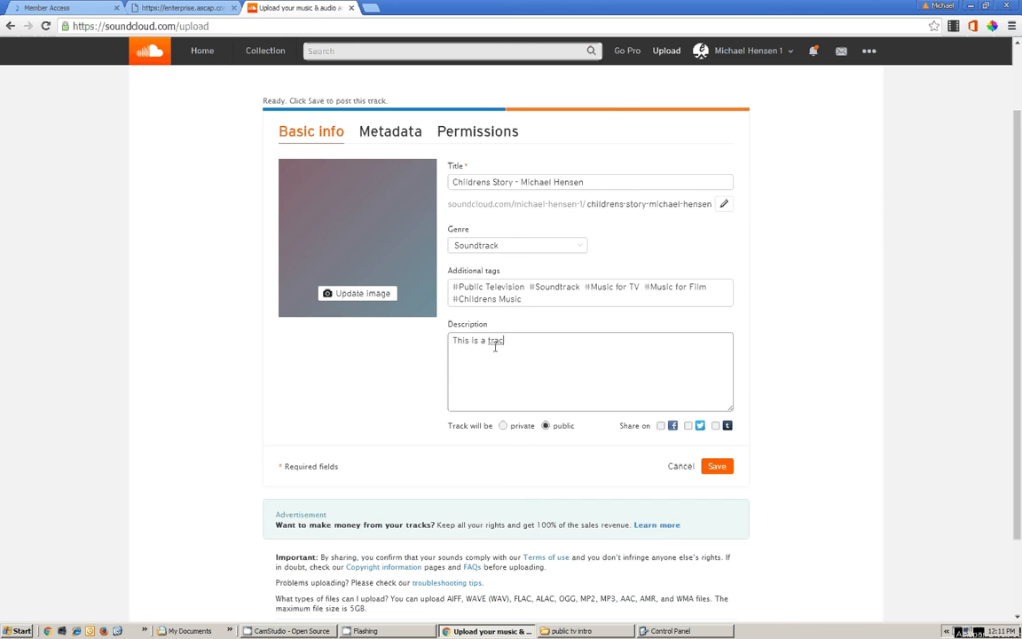
pyautogui.write('k')
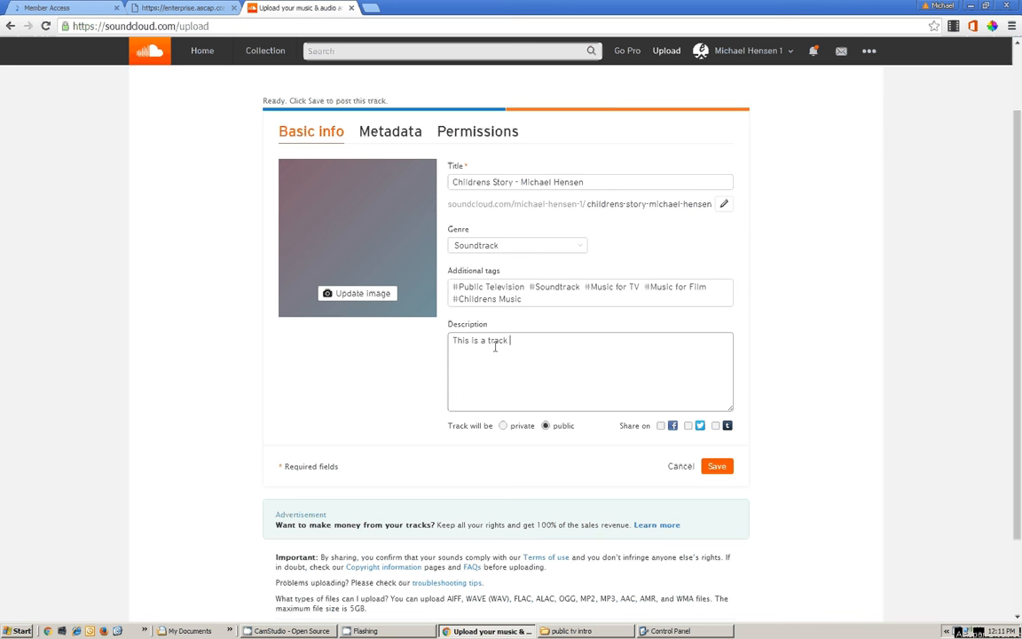
pyautogui.write('I created')
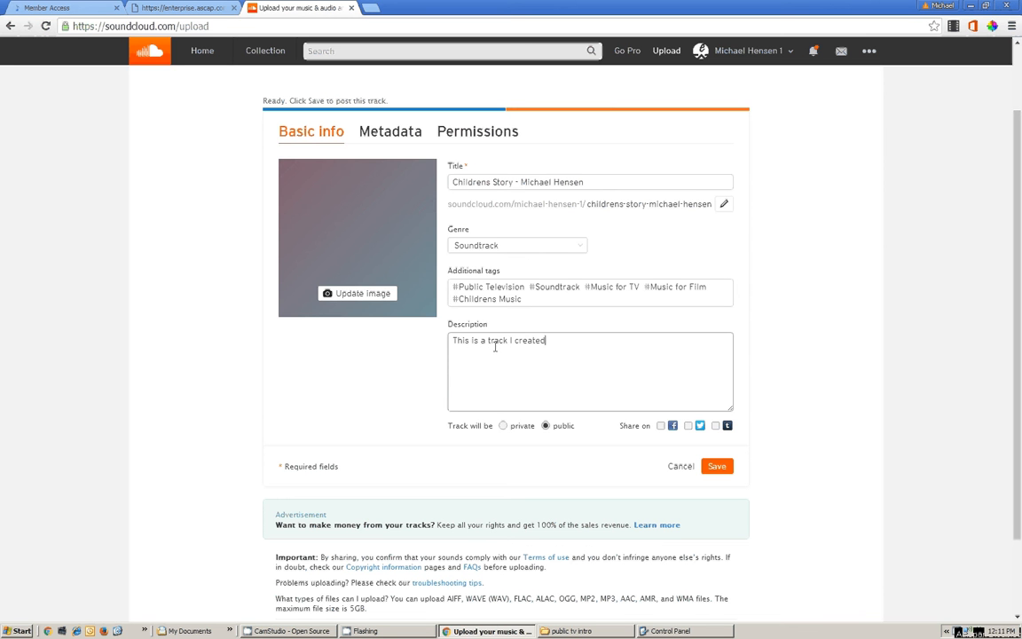
pyautogui.write('for public telev')
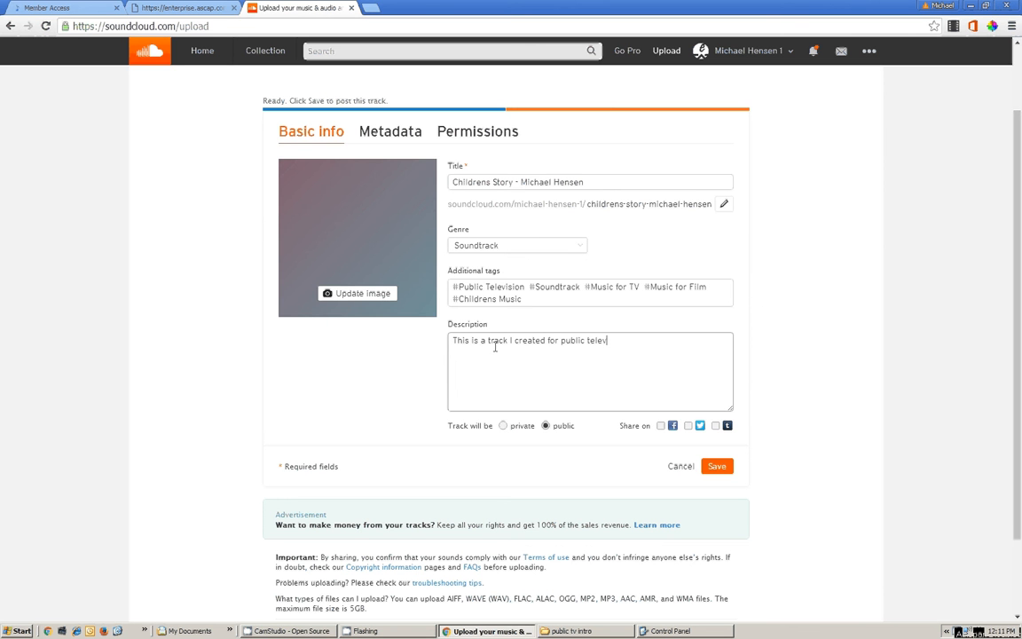
pyautogui.write('ision.')
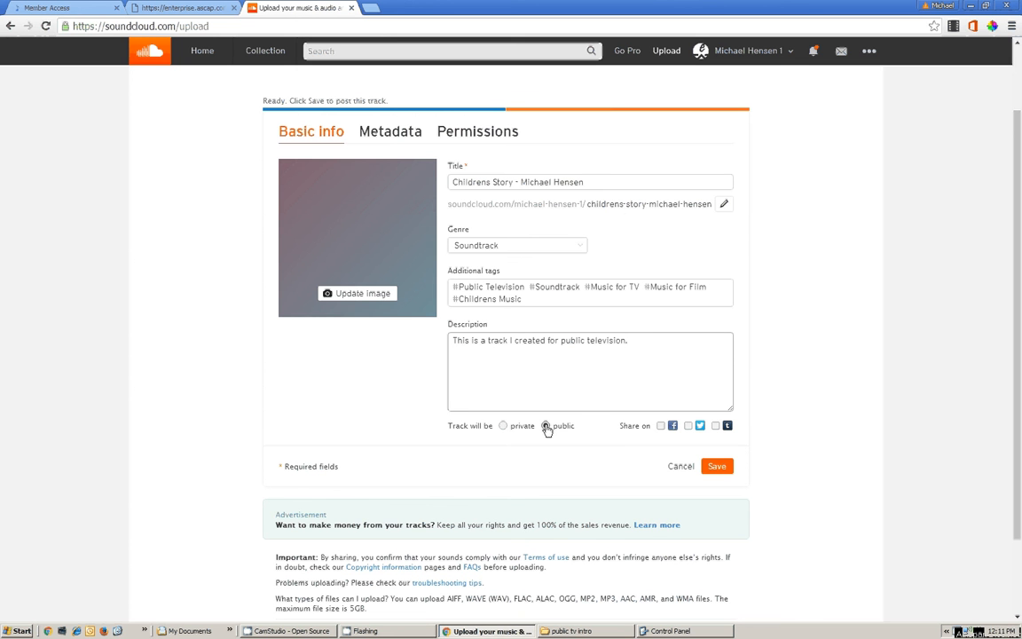
pyautogui.click(545, 426)
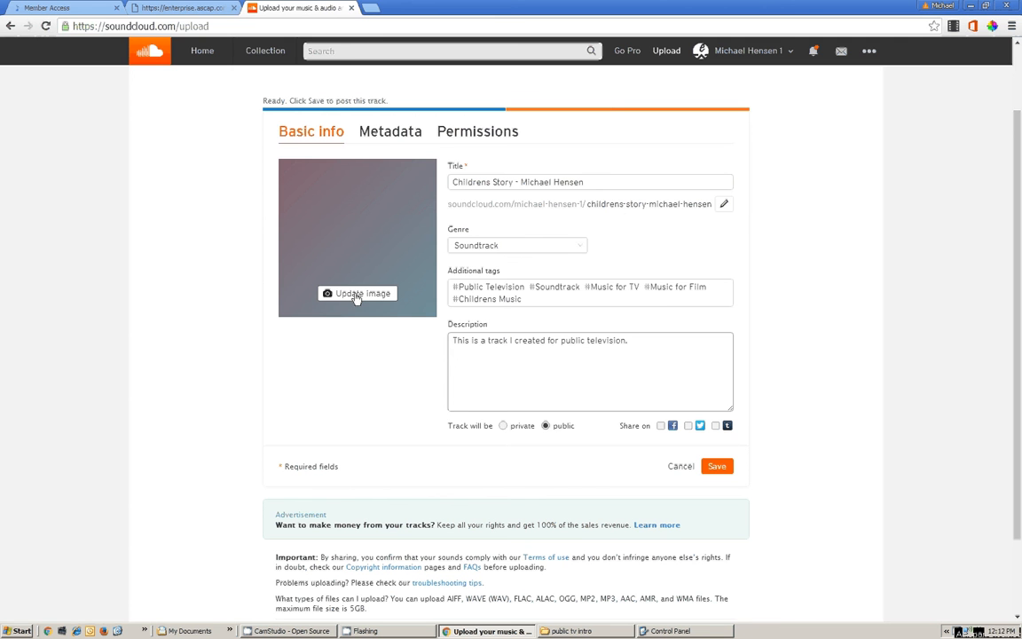
# - Add the cover image as track artwork and save the track to complete the upload
pyautogui.click(358, 293)
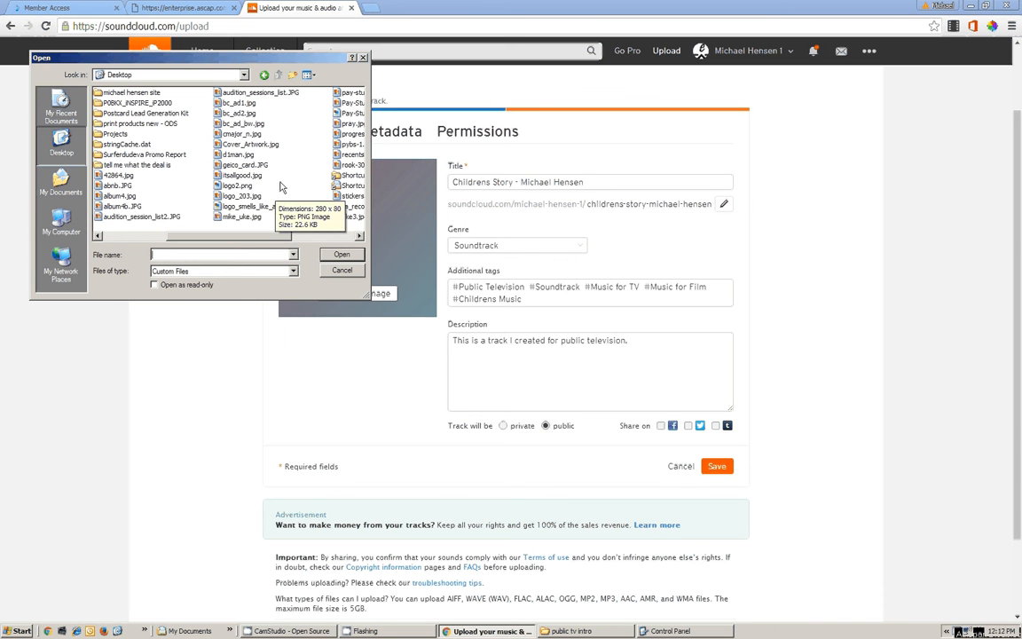
pyautogui.click(237, 155)
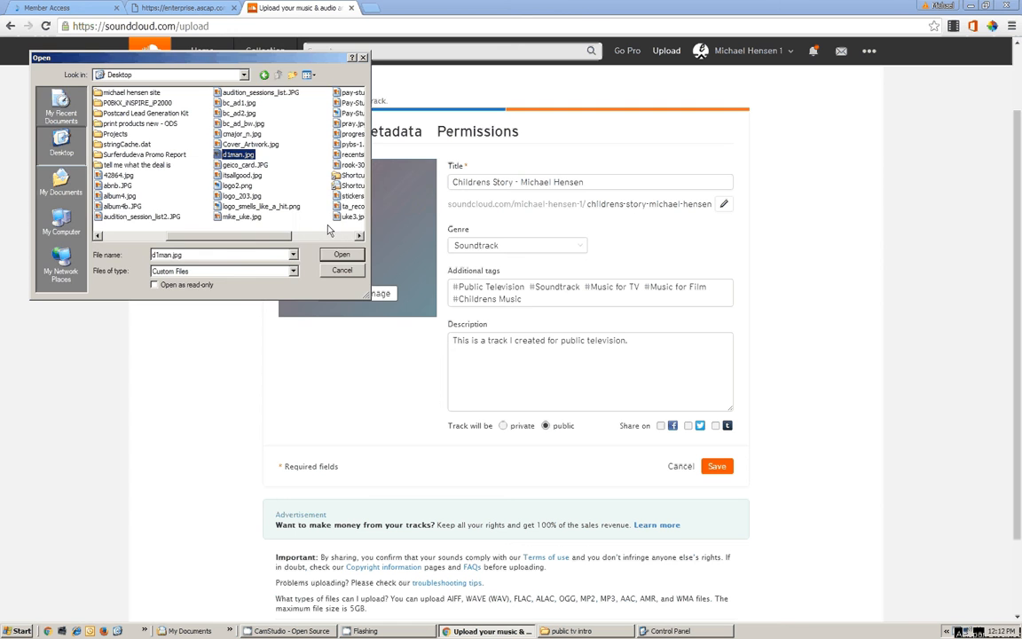
pyautogui.click(340, 256)
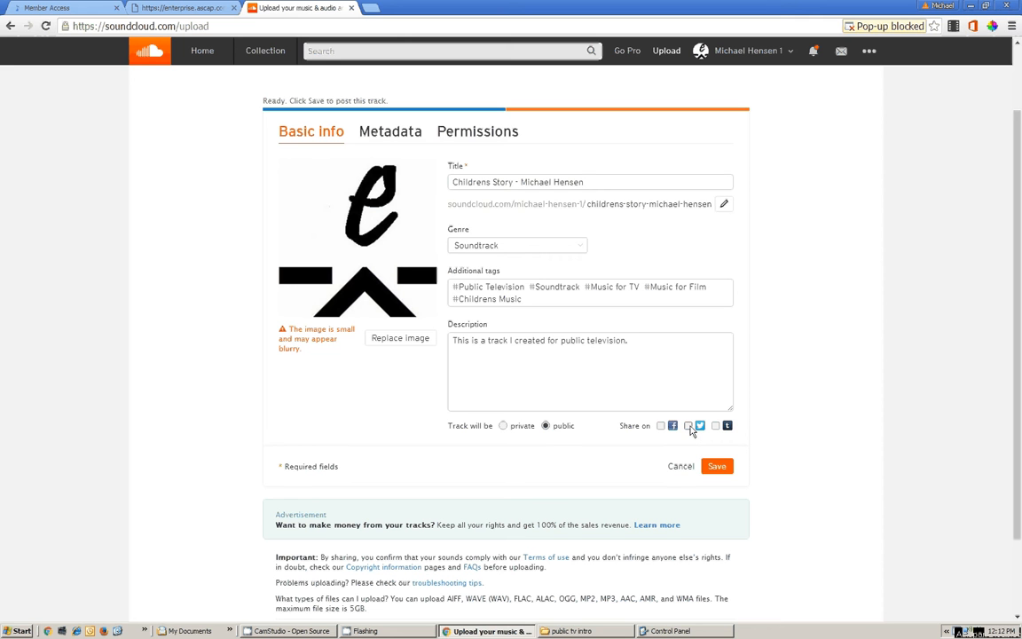
pyautogui.moveTo(696, 447)
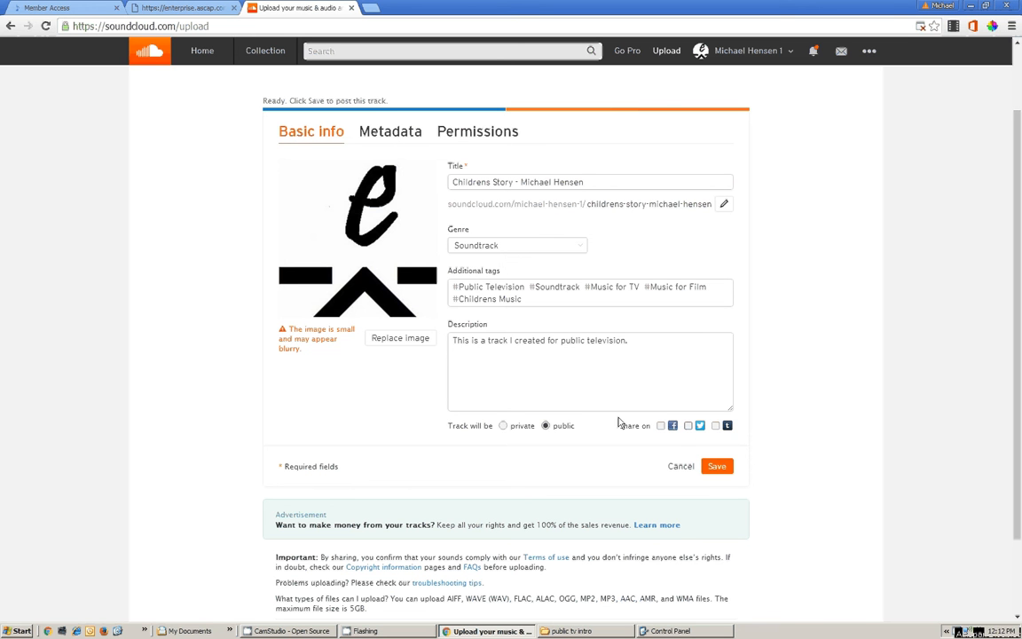
pyautogui.click(717, 465)
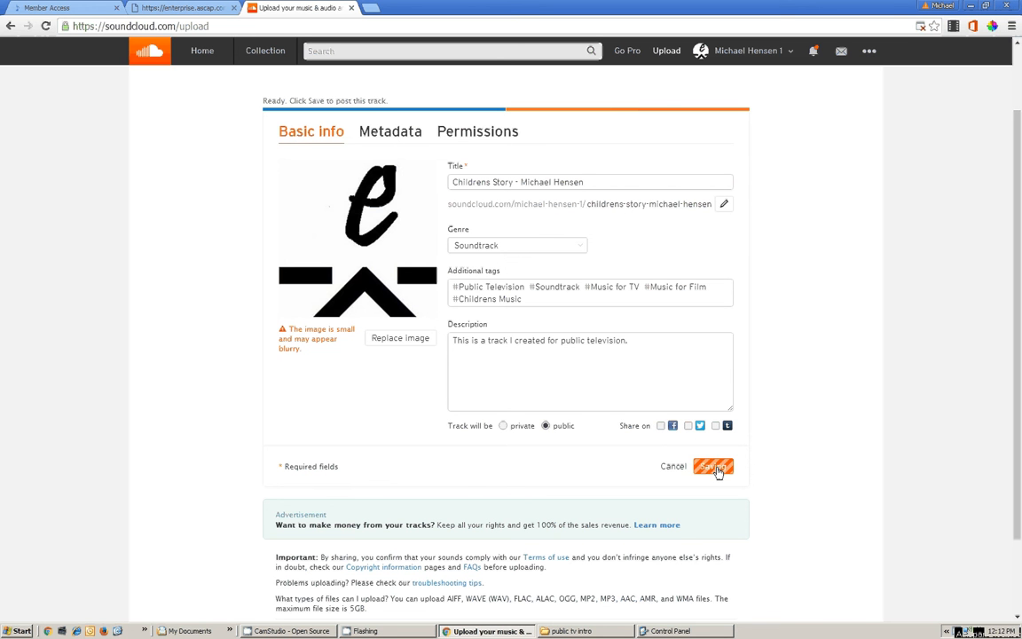
pyautogui.click(714, 465)
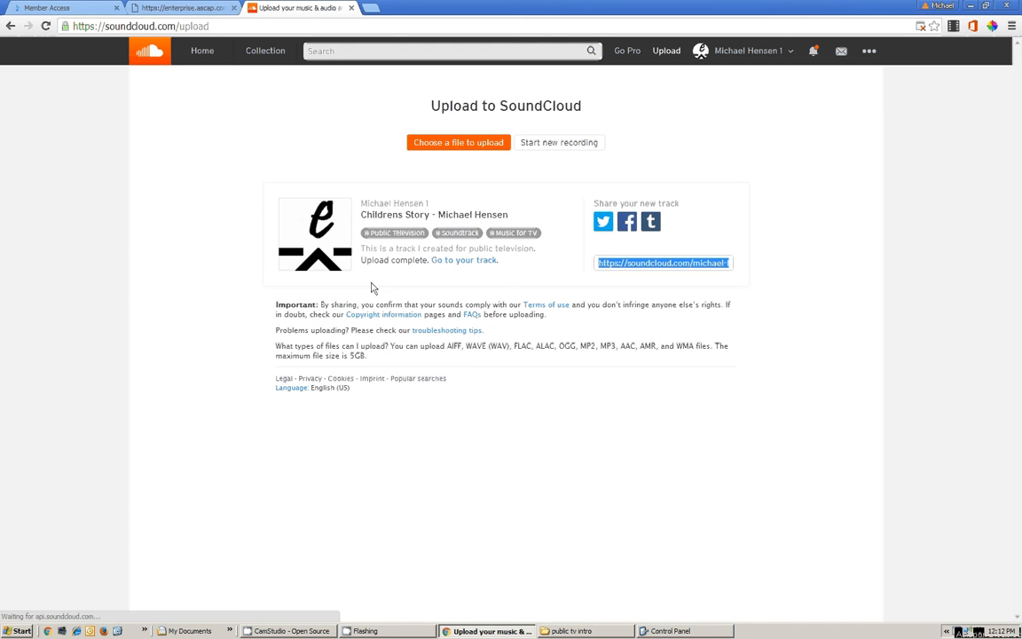
pyautogui.moveTo(565, 245)
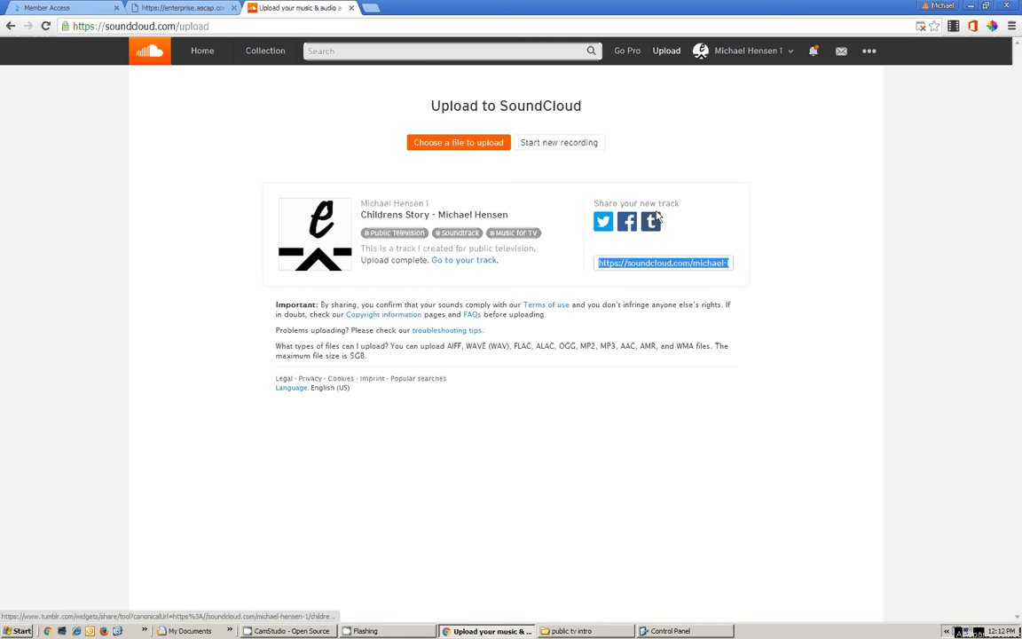
pyautogui.moveTo(603, 222)
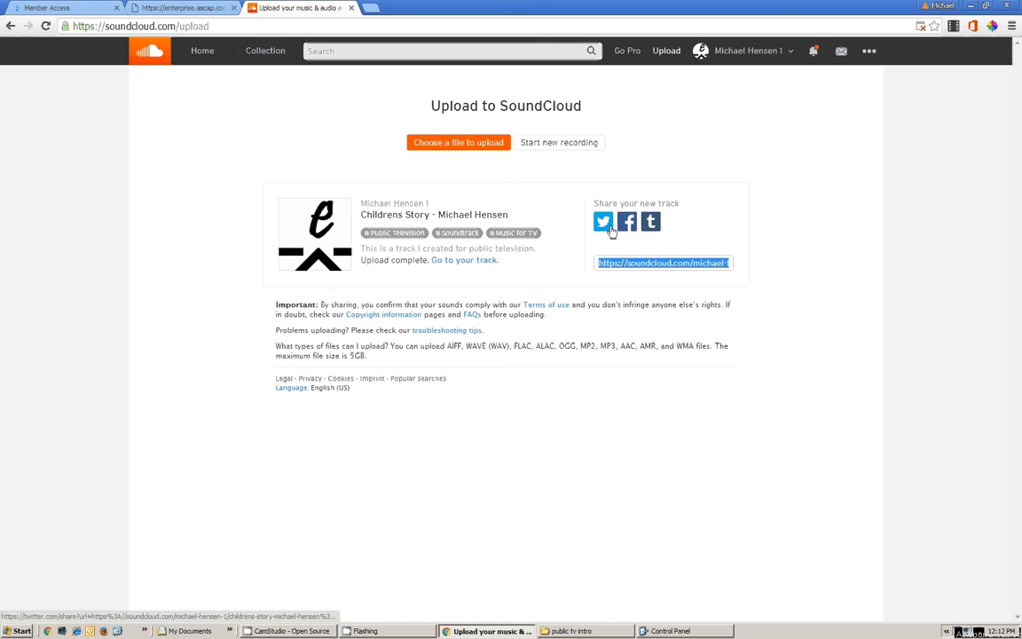
# - Tweet the prefilled link to the new Childrens Story track
pyautogui.click(603, 220)
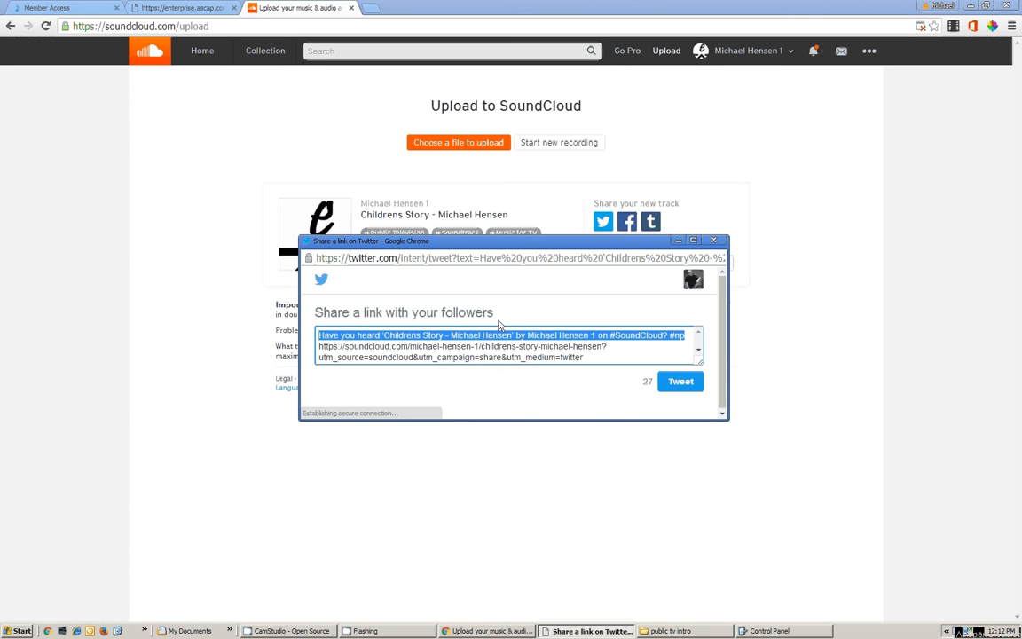
pyautogui.click(714, 242)
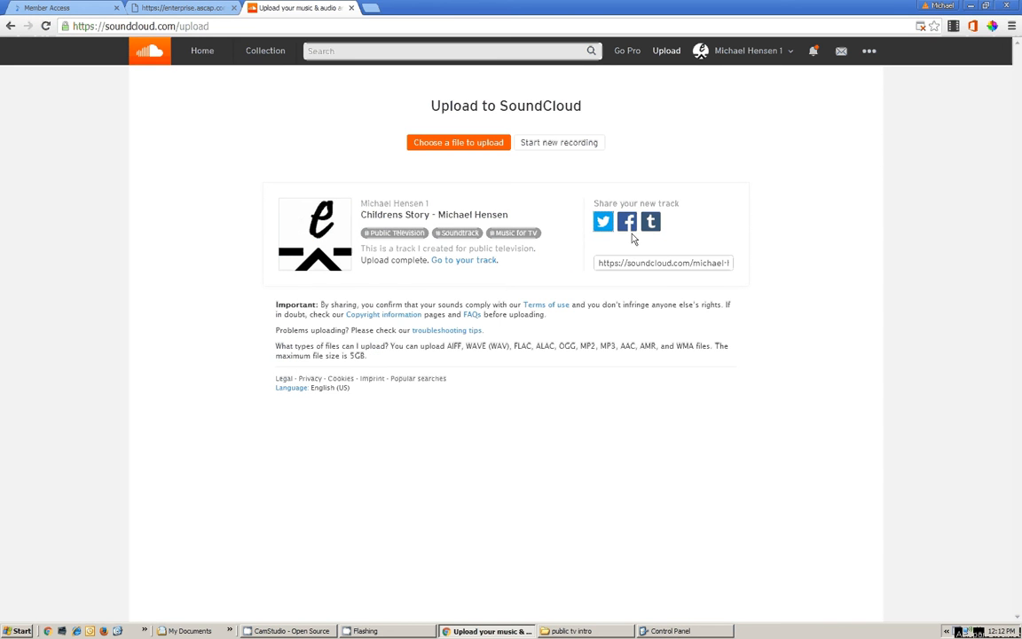
# - Post the track to the Facebook timeline noting it was designed for WHRO's public TV children's show
pyautogui.click(627, 220)
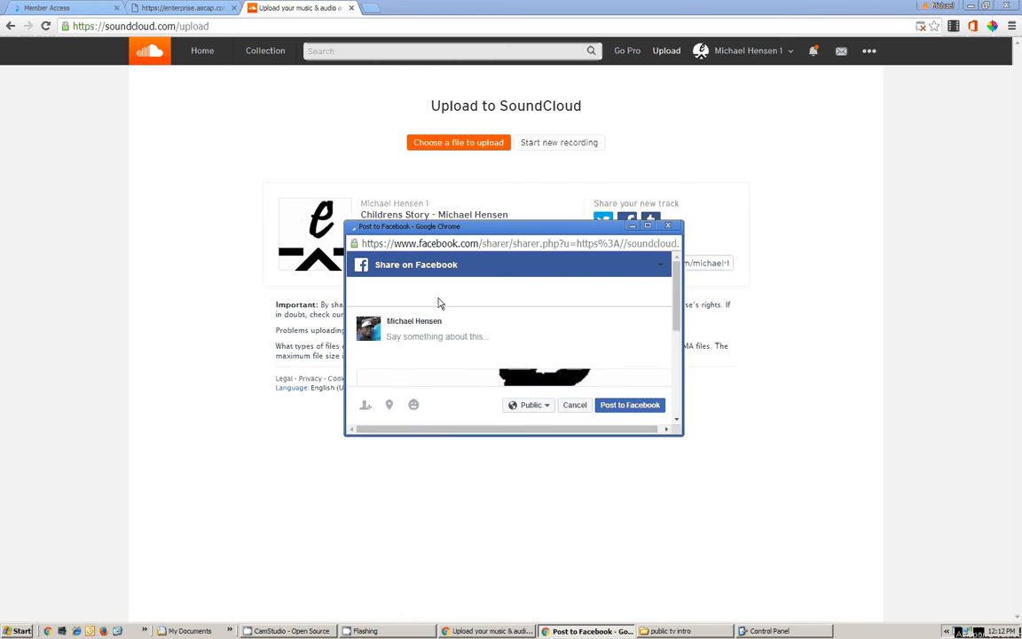
pyautogui.click(648, 225)
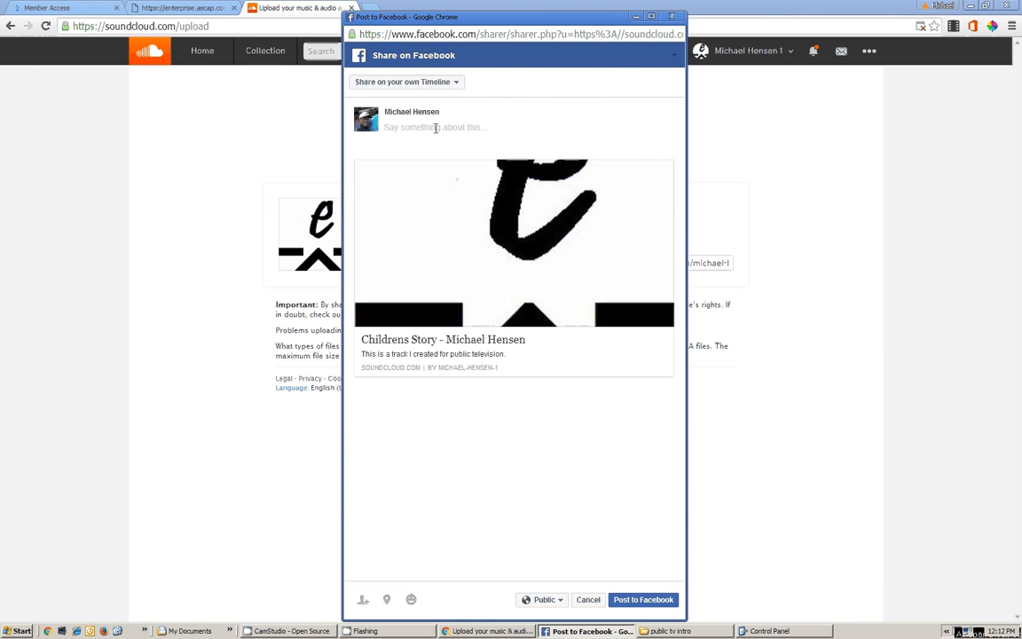
pyautogui.write('This was a t')
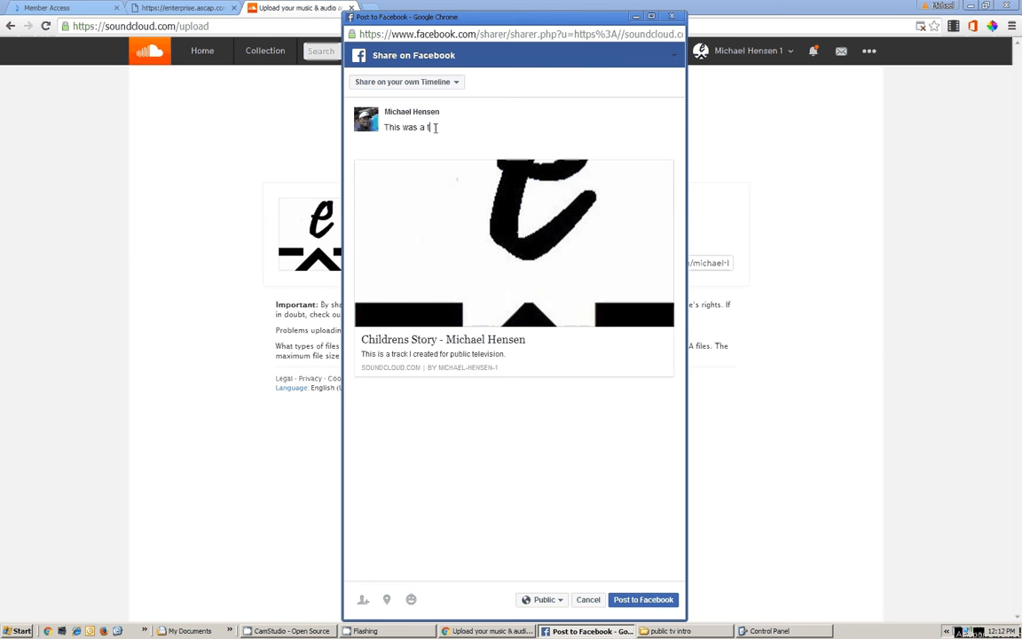
pyautogui.write('rack I designed for WHRO')
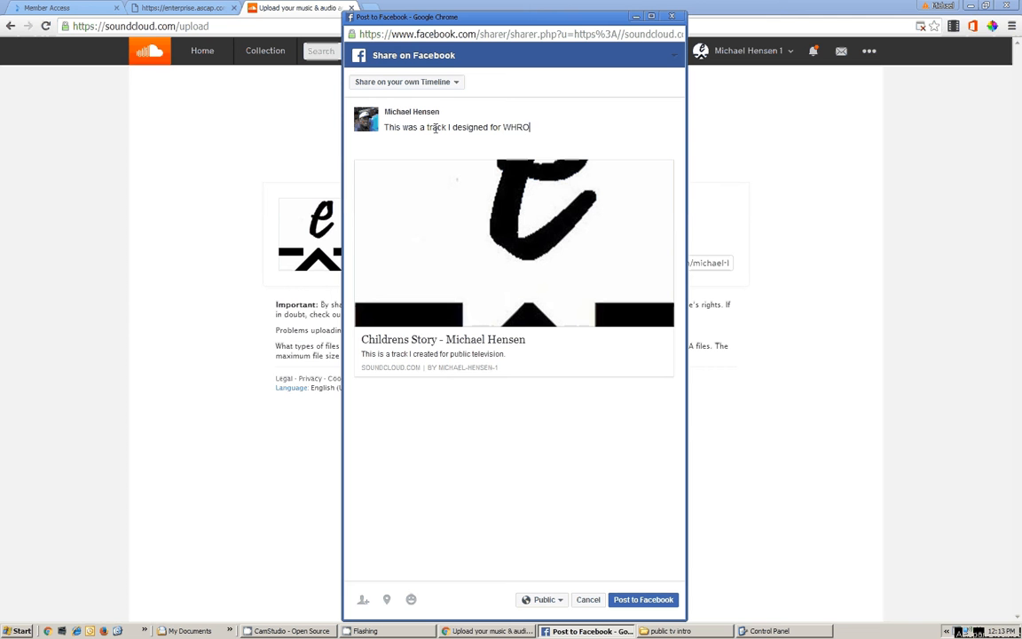
pyautogui.write("'s po")
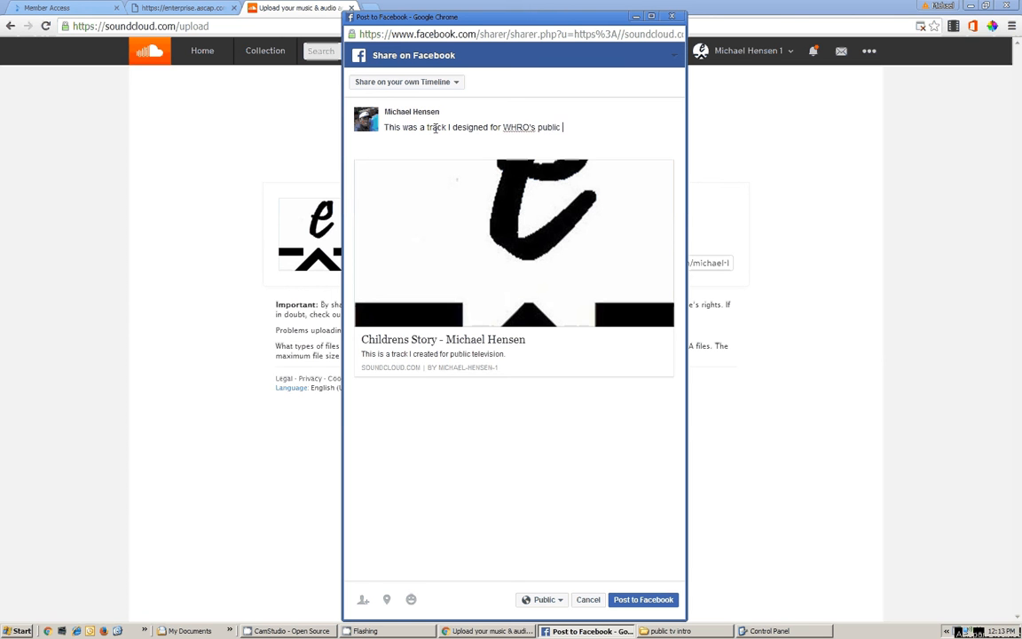
pyautogui.write('tv')
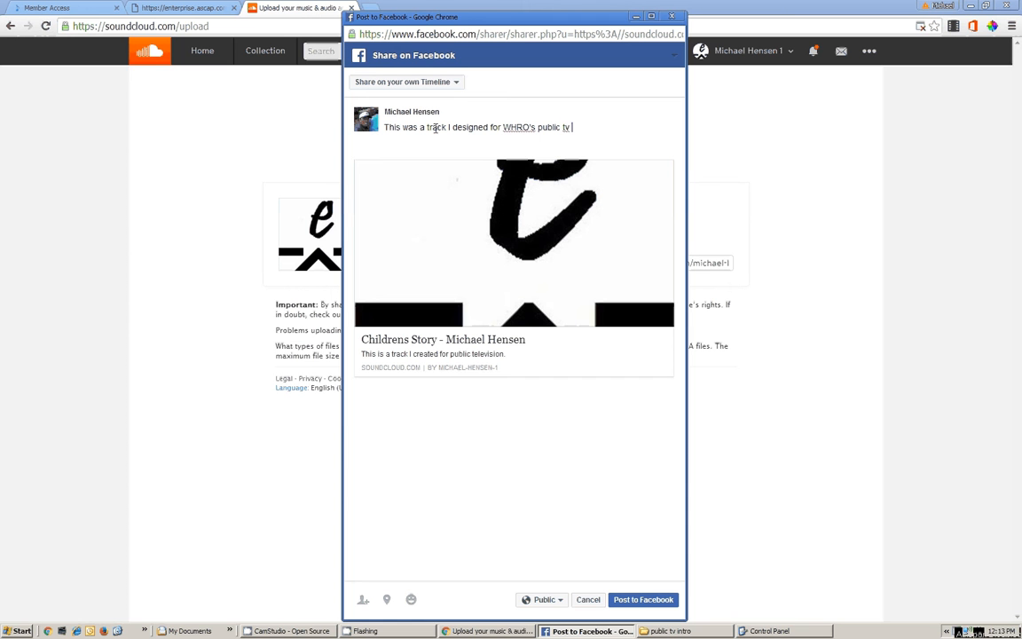
pyautogui.write('childre')
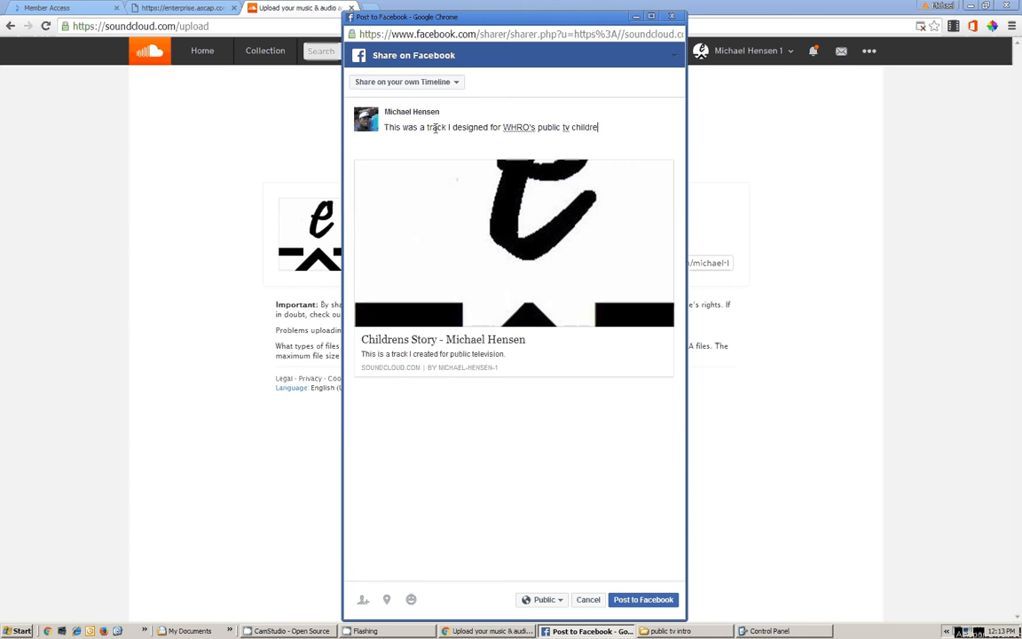
pyautogui.write('ns show.')
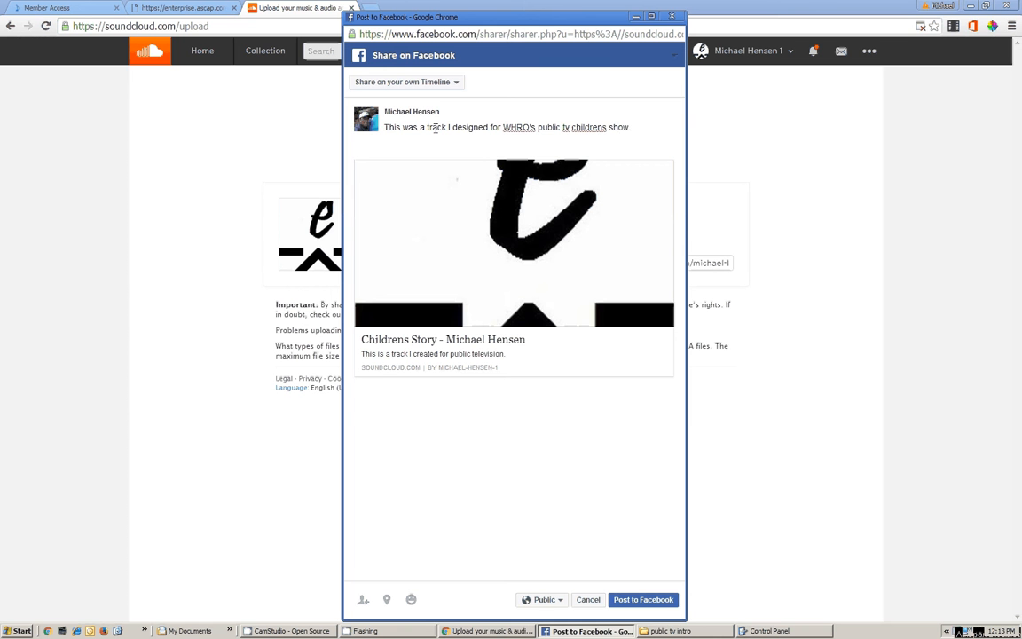
pyautogui.click(643, 599)
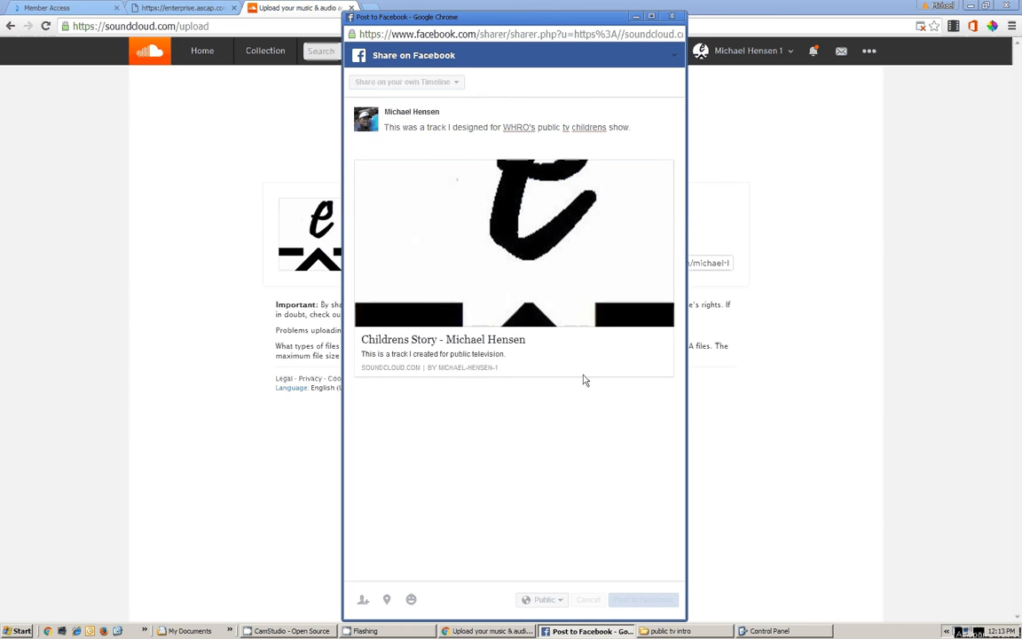
pyautogui.click(671, 16)
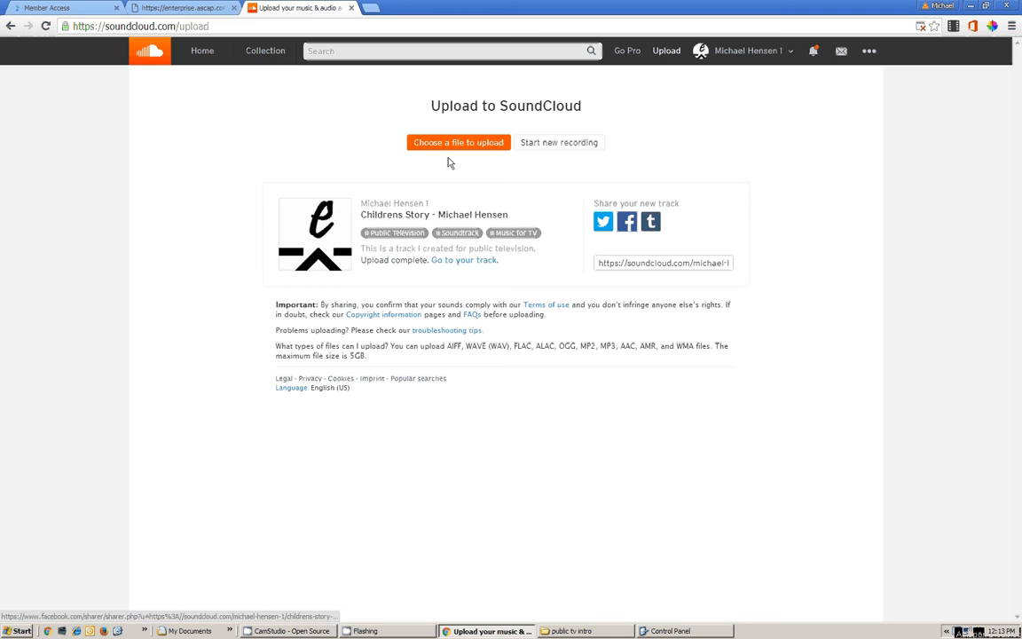
# - Play about 20 seconds of the track on its page, pause it, and select its URL
pyautogui.click(461, 259)
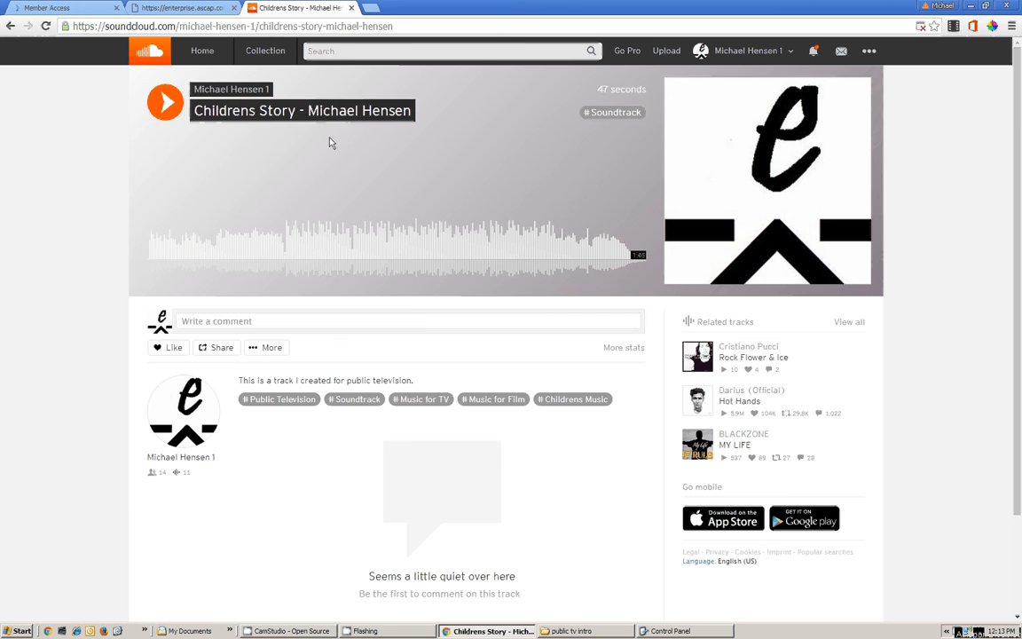
pyautogui.moveTo(269, 290)
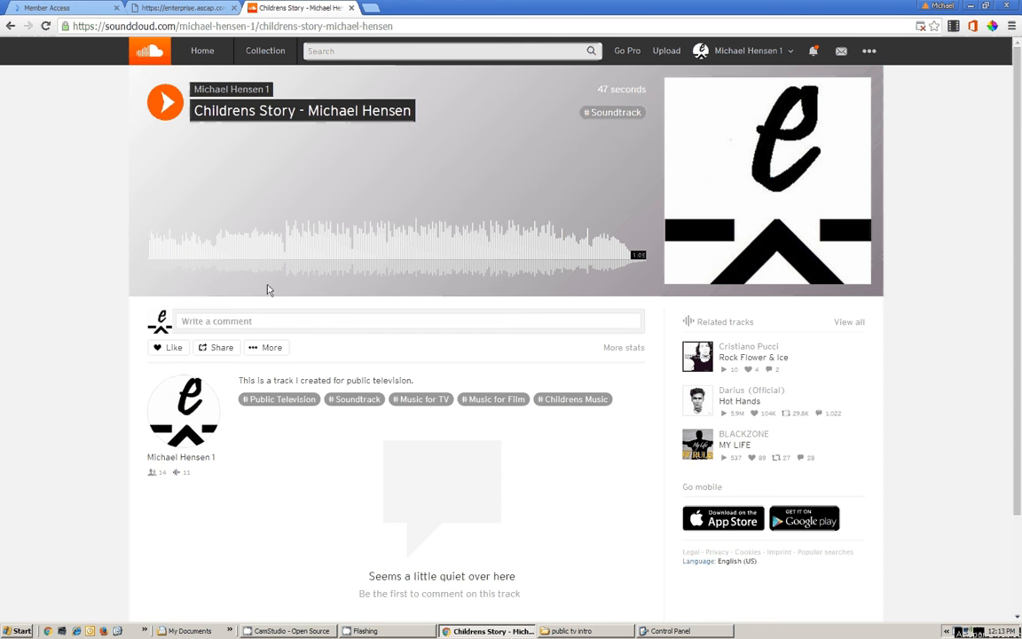
pyautogui.click(165, 101)
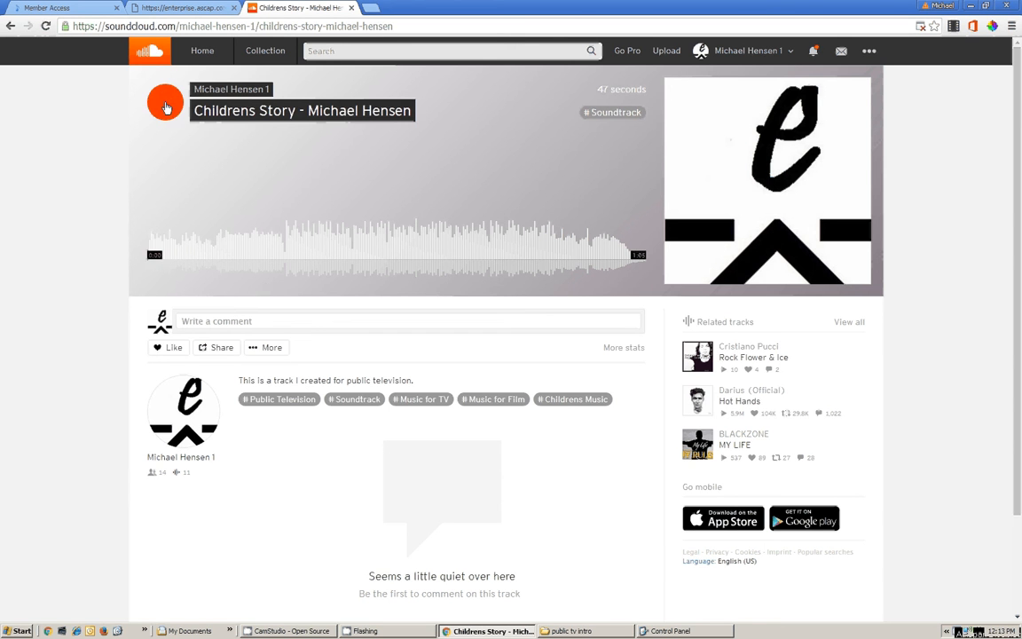
pyautogui.click(165, 101)
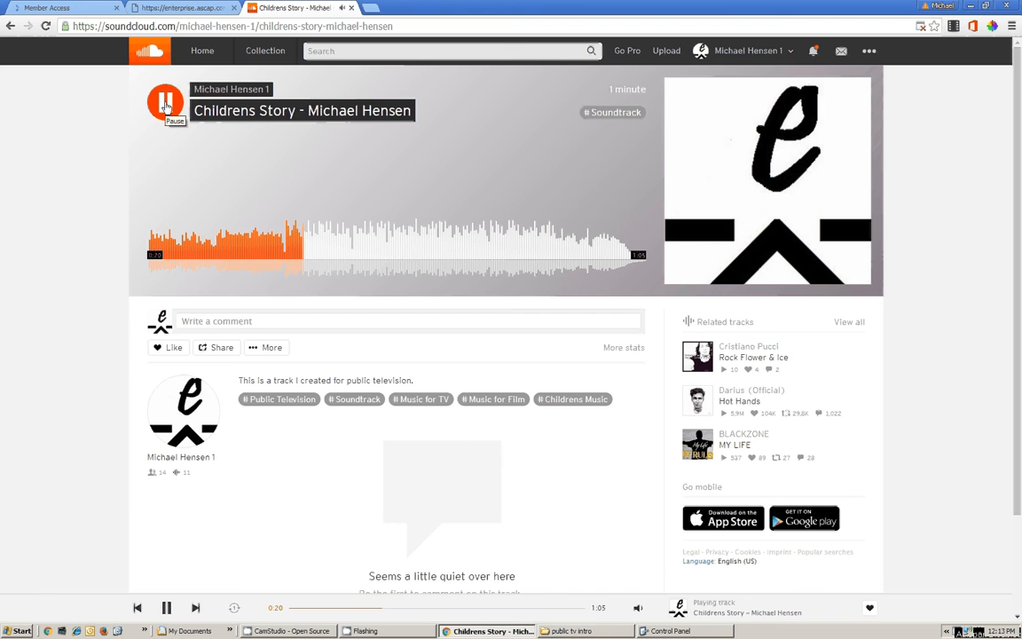
pyautogui.click(165, 101)
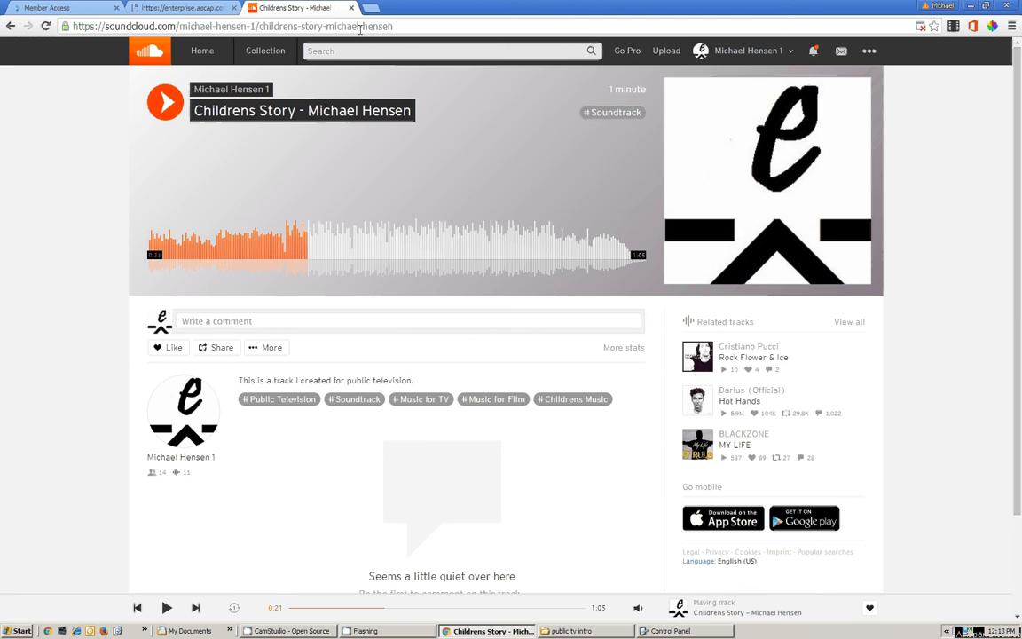
pyautogui.click(230, 27)
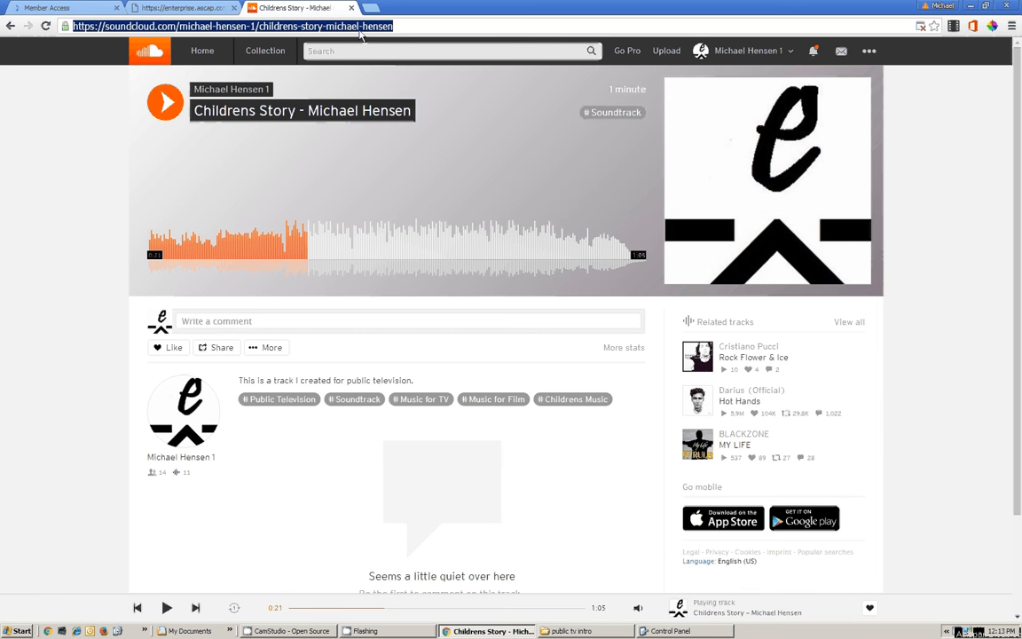
pyautogui.moveTo(370, 70)
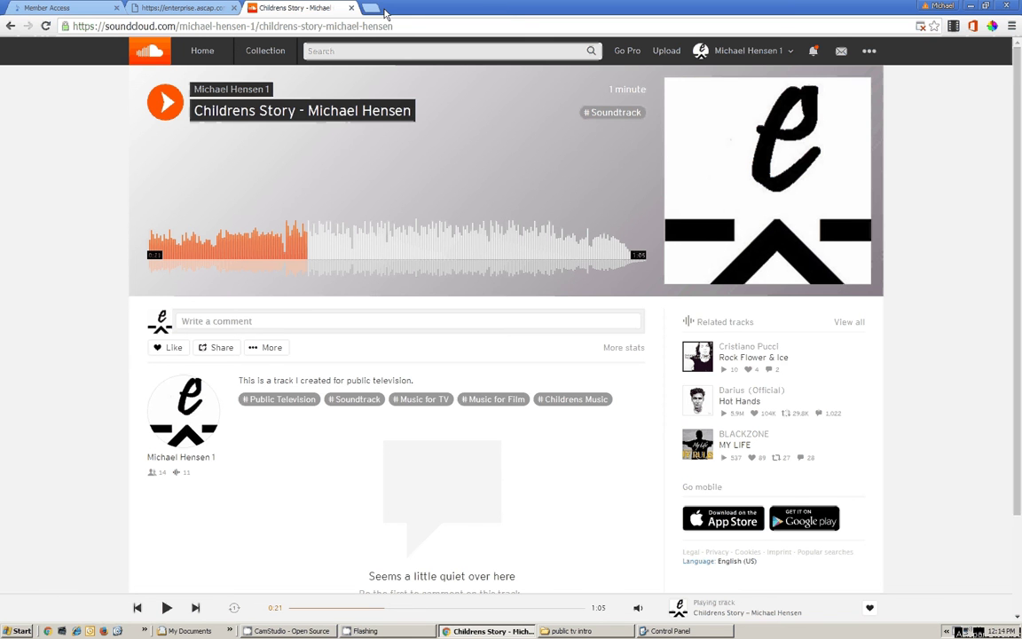
# - Search Facebook for 'MH Band' and open the Michael Hensen Band page
pyautogui.click(365, 7)
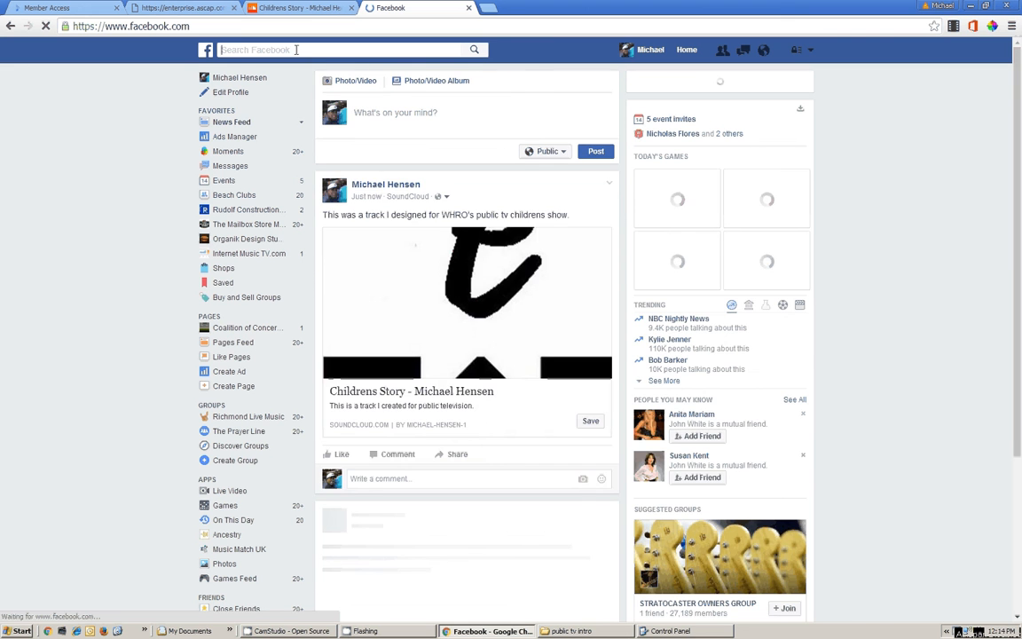
pyautogui.write('MH')
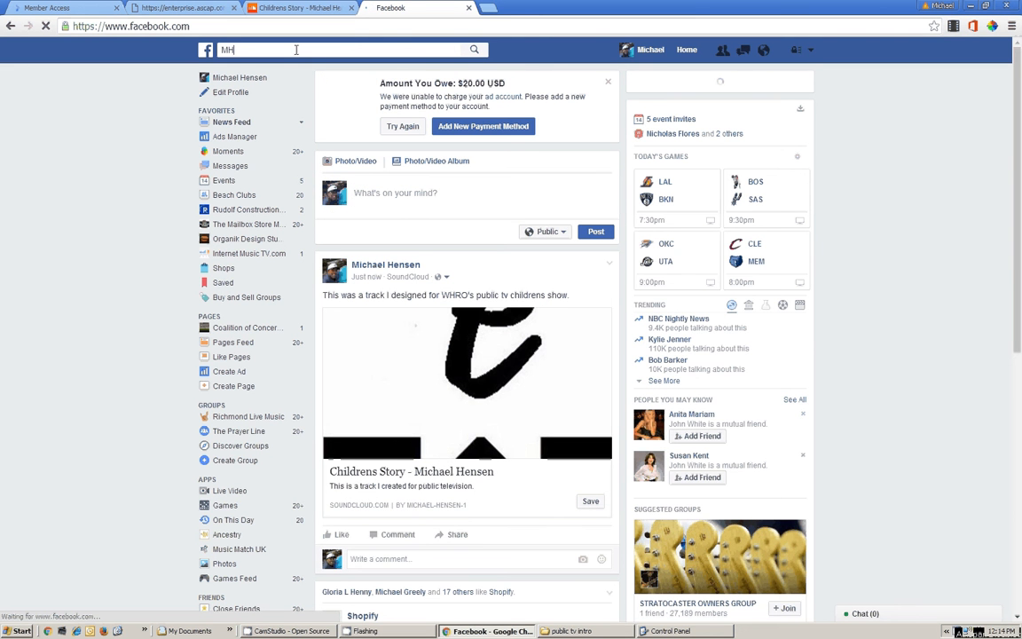
pyautogui.write('Band')
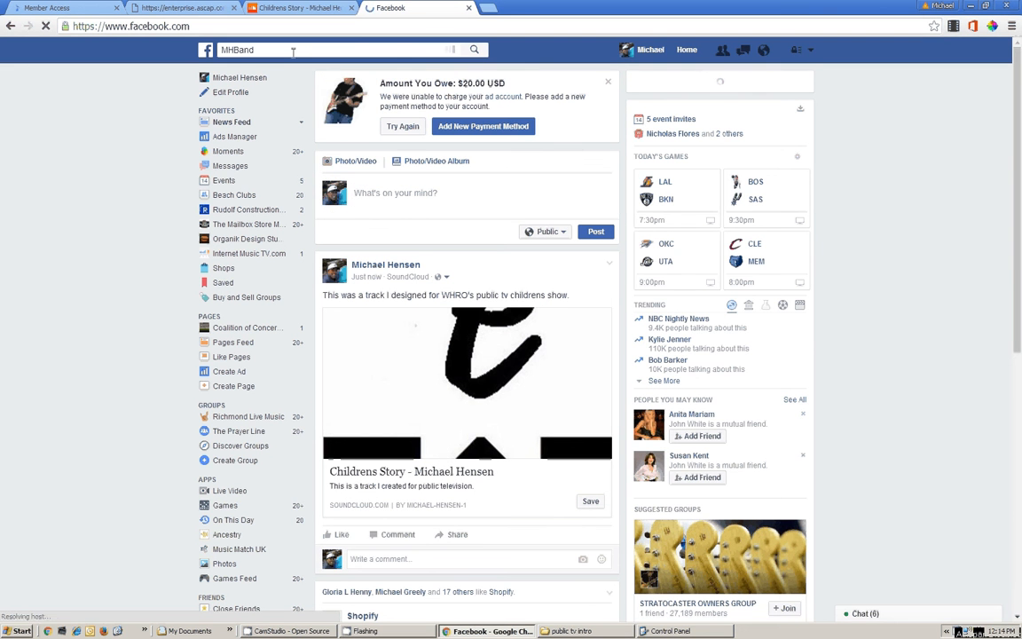
pyautogui.click(337, 50)
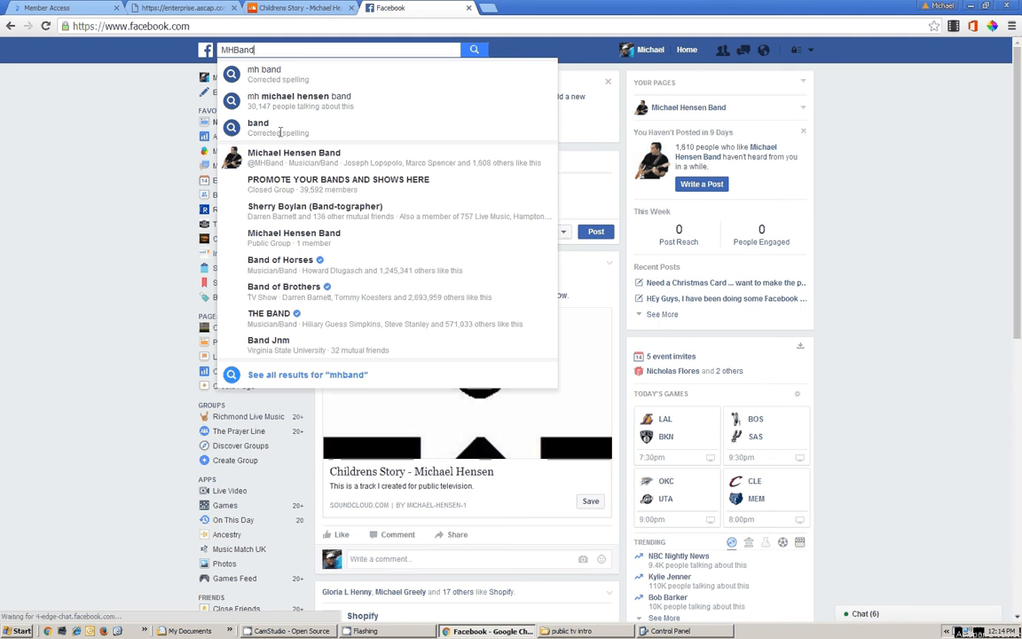
pyautogui.moveTo(293, 156)
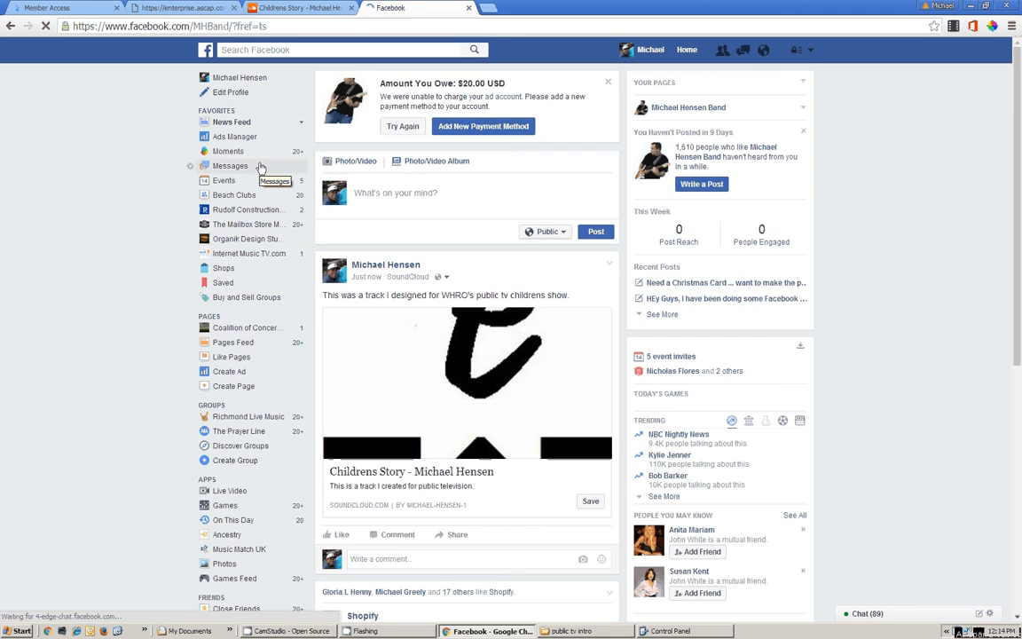
pyautogui.click(689, 107)
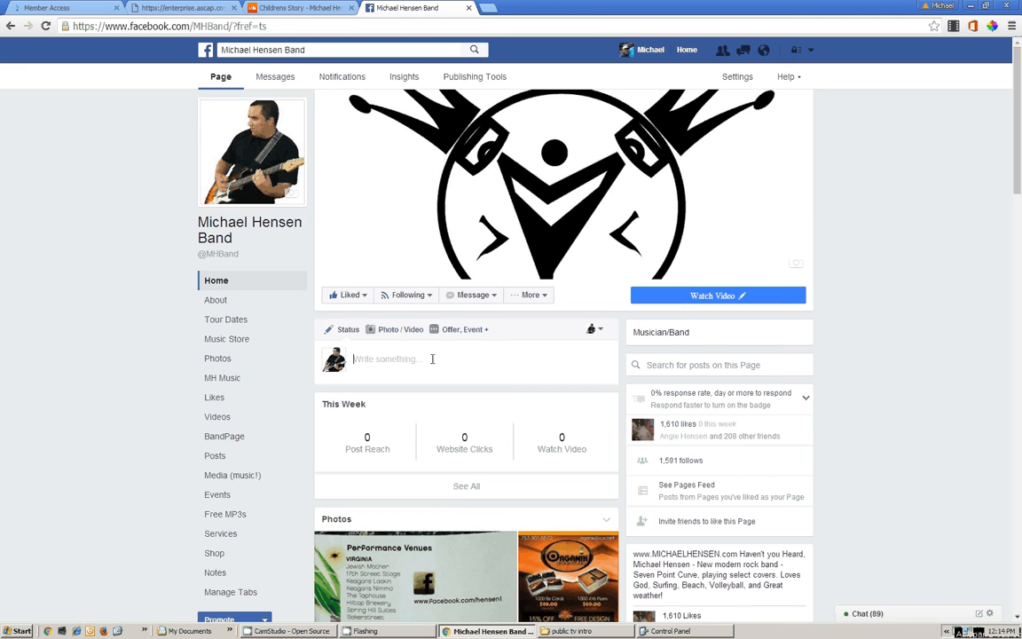
# - Paste the SoundCloud Childrens Story track URL into the Michael Hensen Band page's post box
pyautogui.write('https://soundcloud.com/michael-hensen-1/childrens-story-michael-hensen')
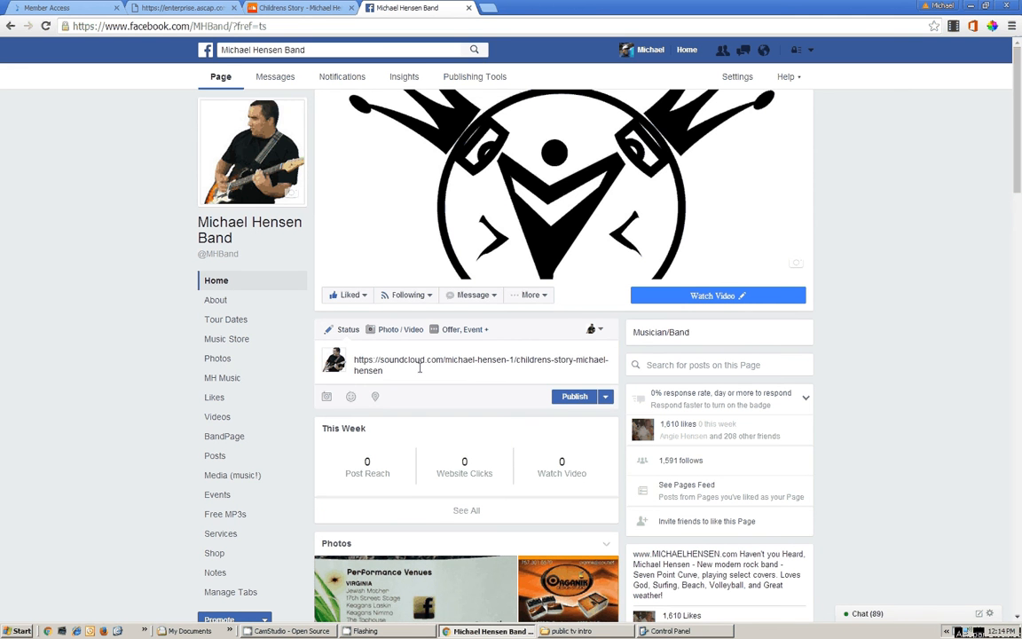
pyautogui.click(479, 366)
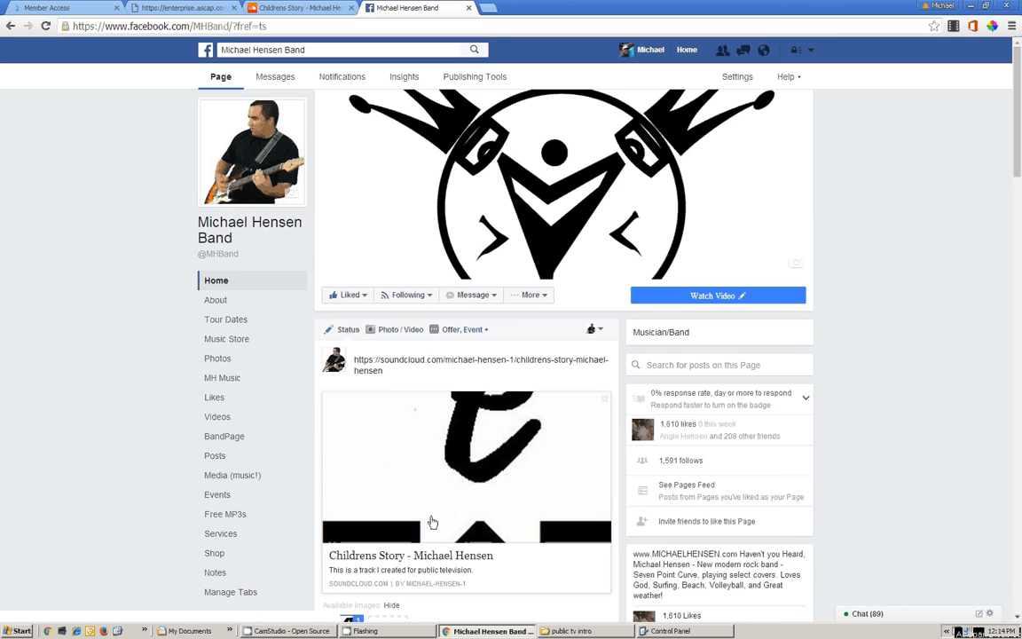
pyautogui.scroll(-3)
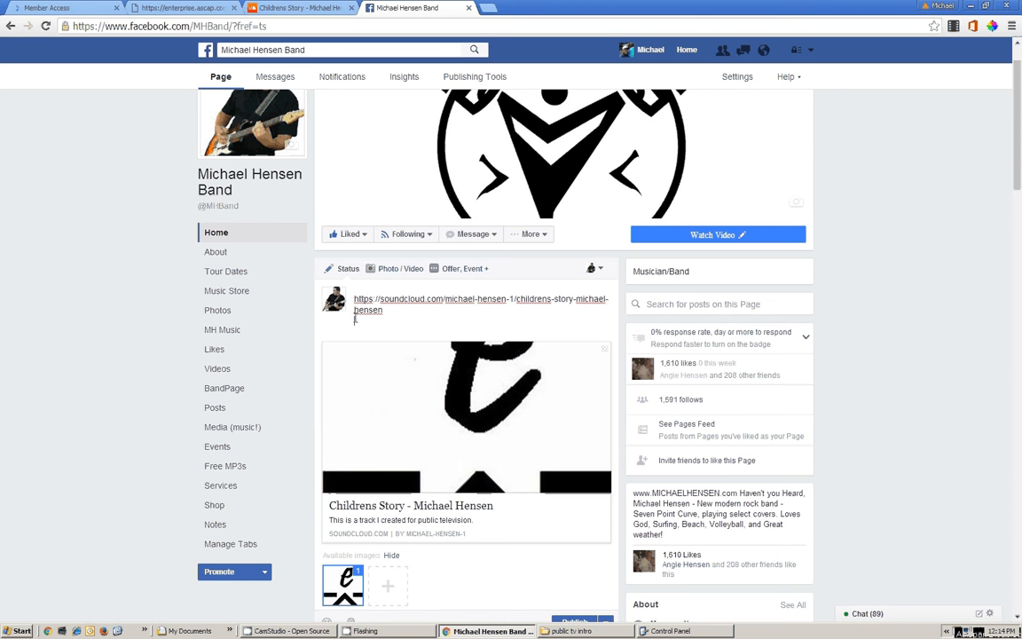
pyautogui.moveTo(387, 344)
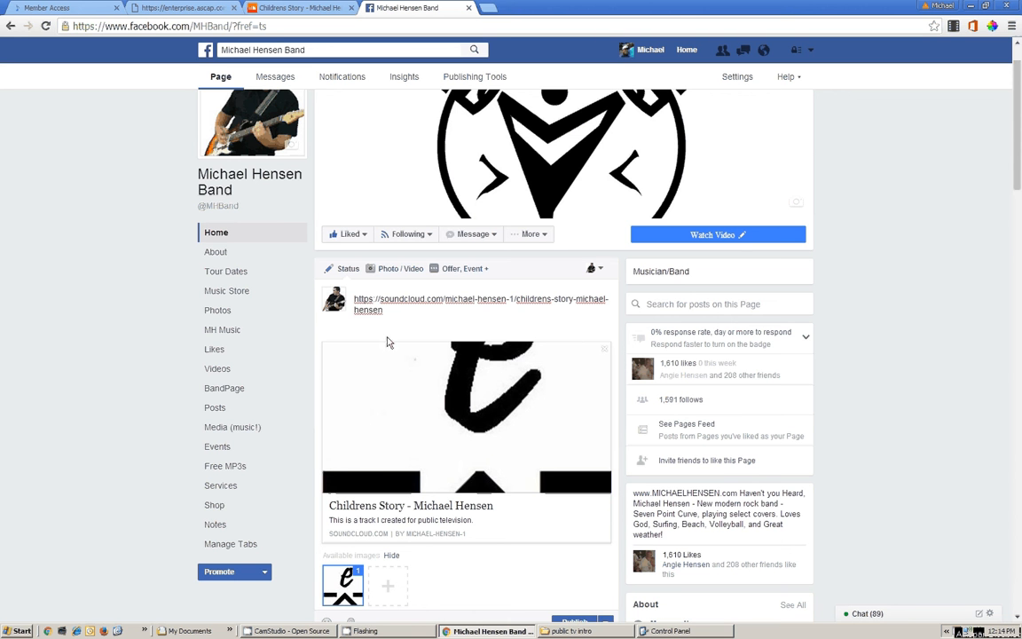
# - Add 'This was a track I wrote for Public TV, CHECK IT OUT!' and publish the post
pyautogui.write('Th')
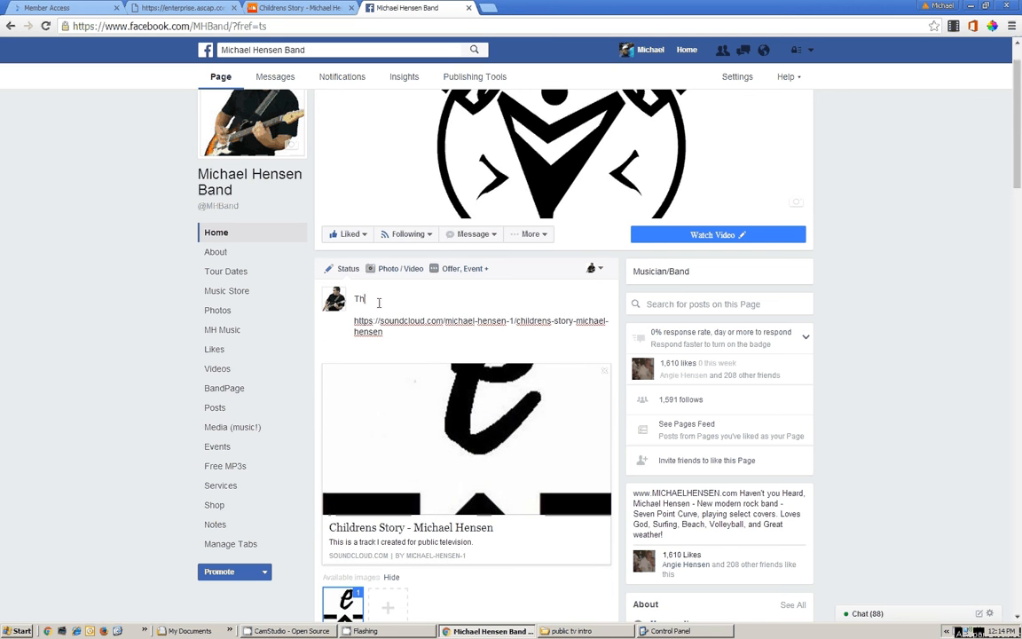
pyautogui.write('is was a')
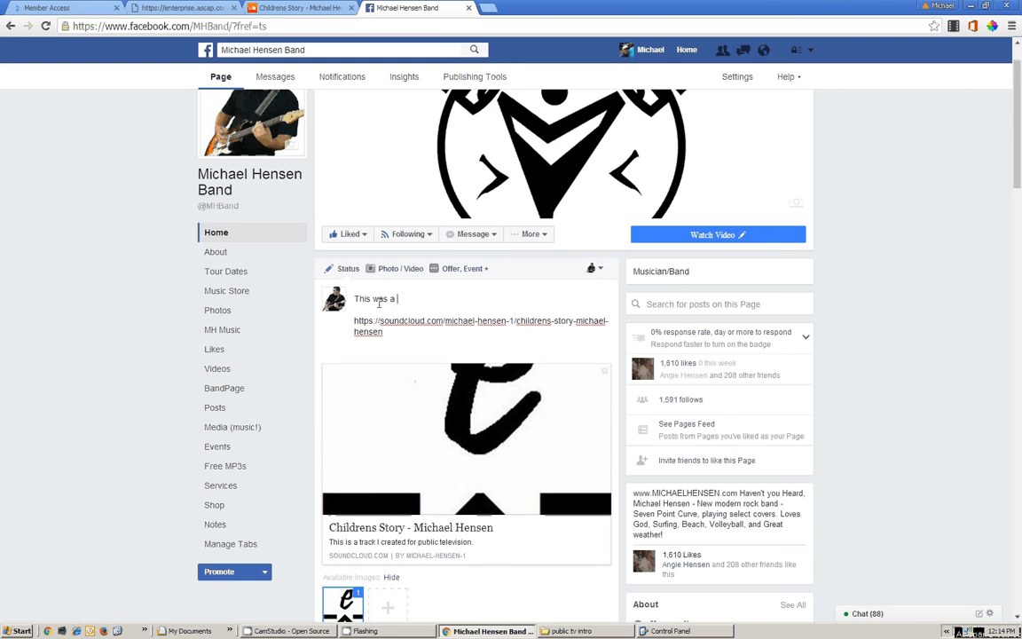
pyautogui.write('track I wr')
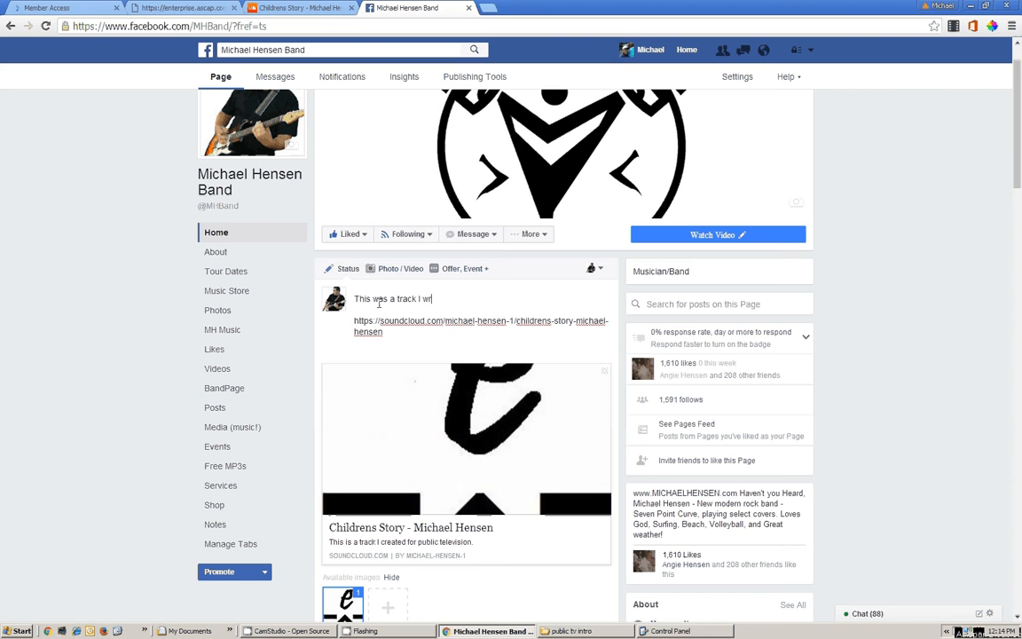
pyautogui.write('ote for P')
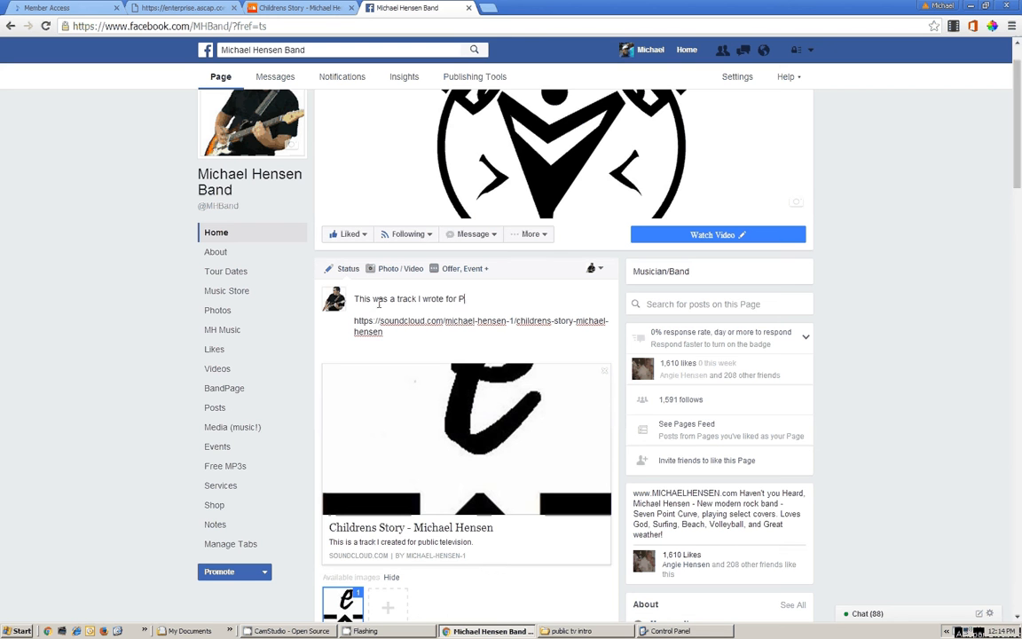
pyautogui.write('ublic TV')
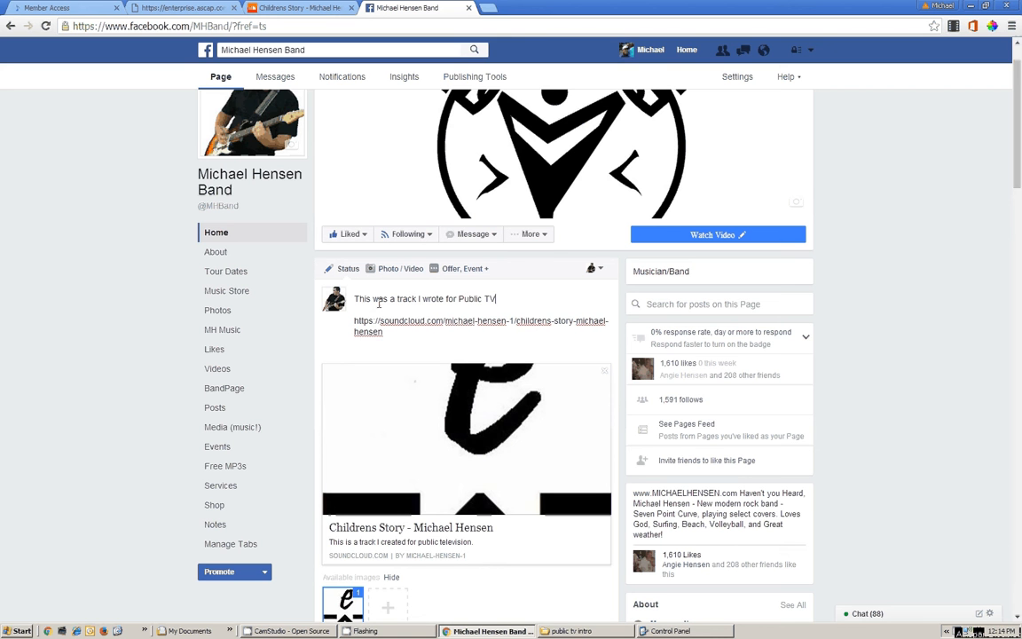
pyautogui.write(', CHECK')
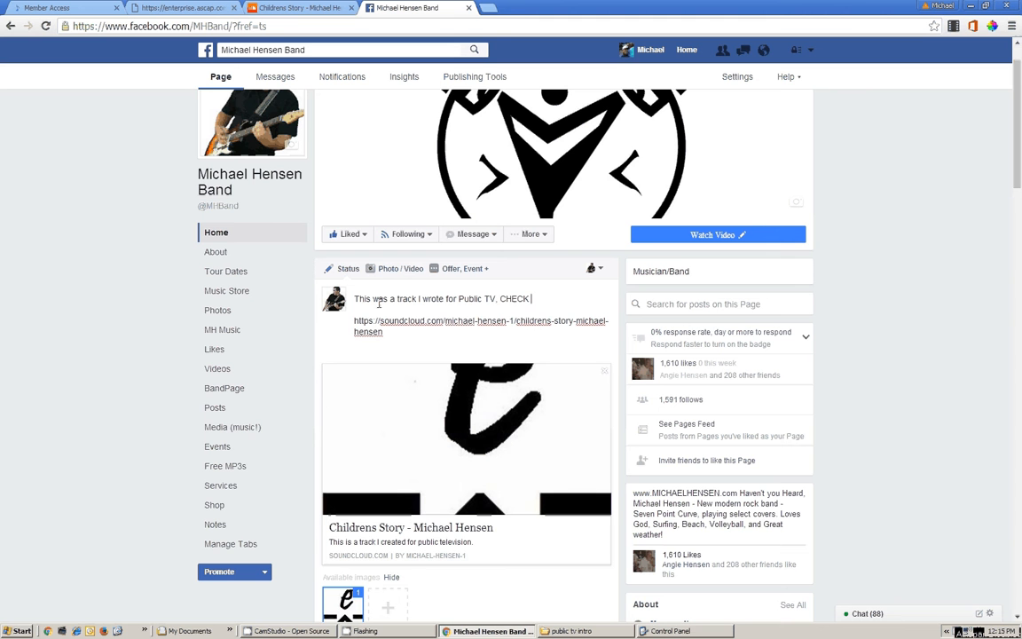
pyautogui.write('IT OUT!')
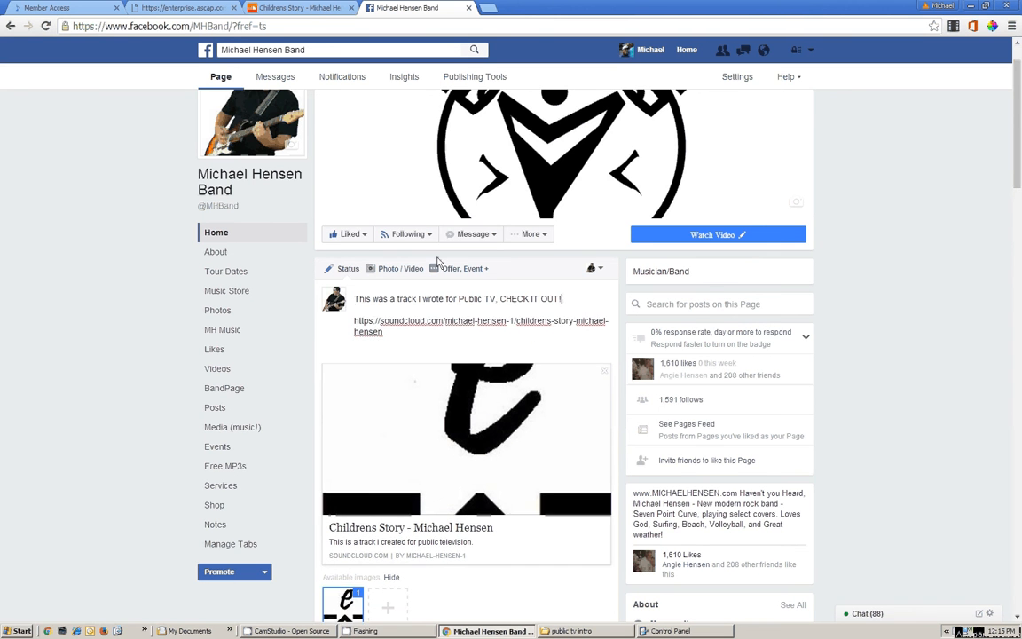
pyautogui.scroll(-3)
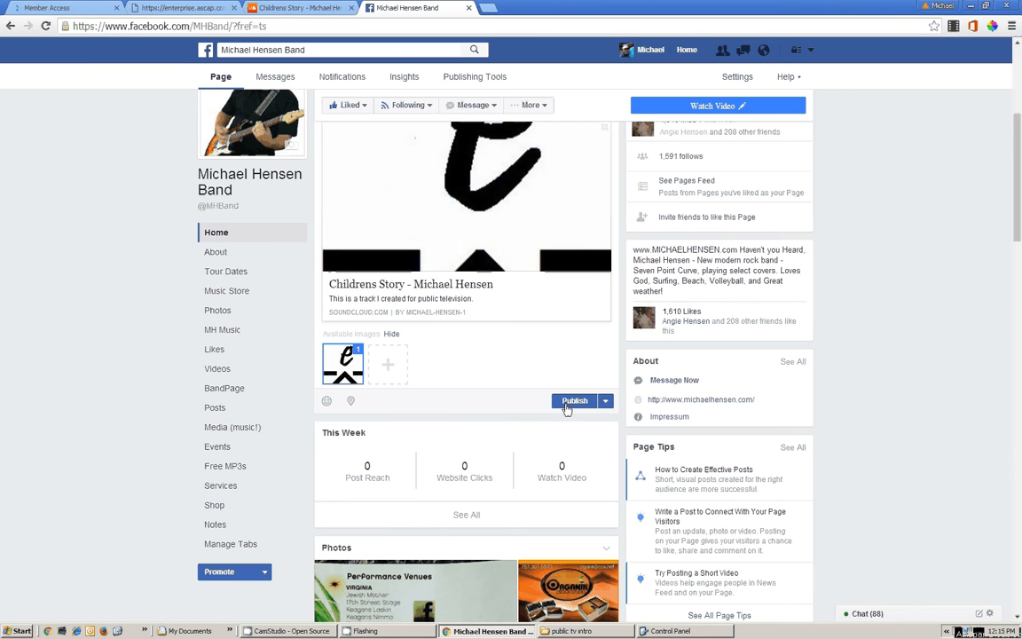
pyautogui.click(575, 401)
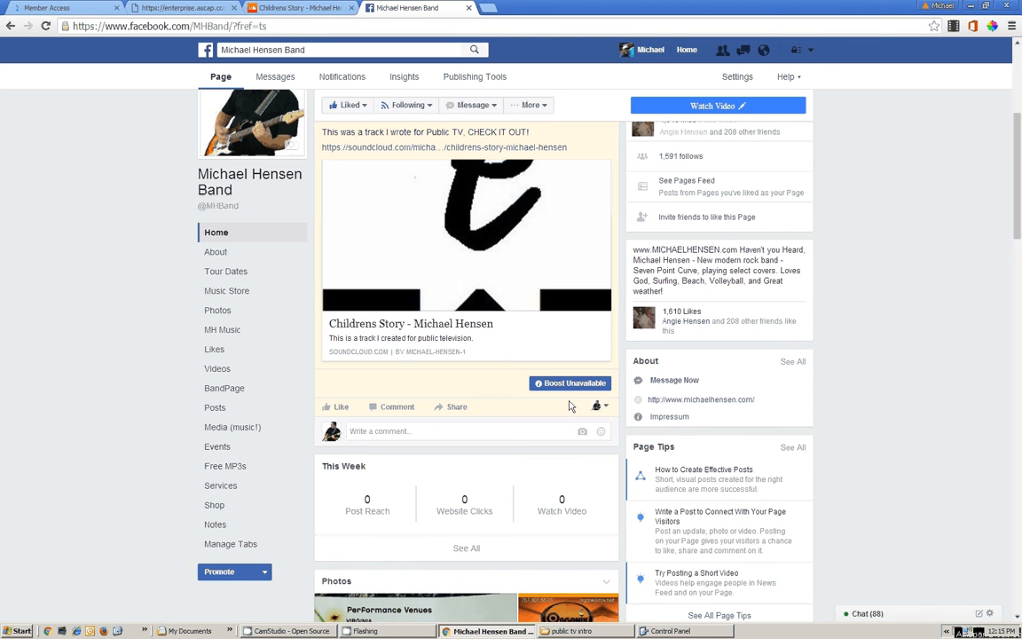
pyautogui.scroll(3)
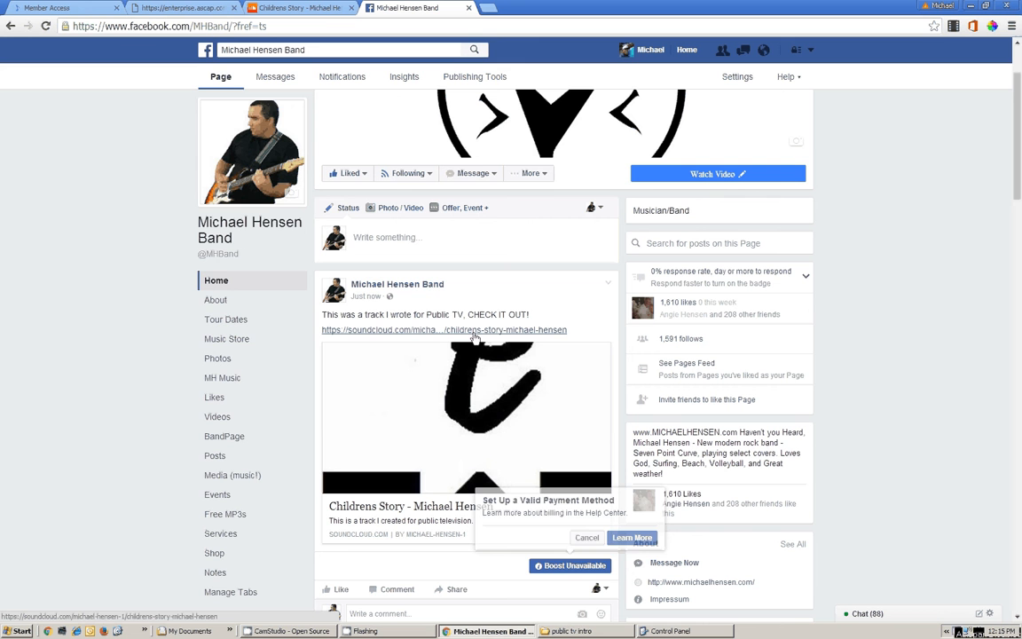
# - Switch back to the SoundCloud Childrens Story track page
pyautogui.click(585, 538)
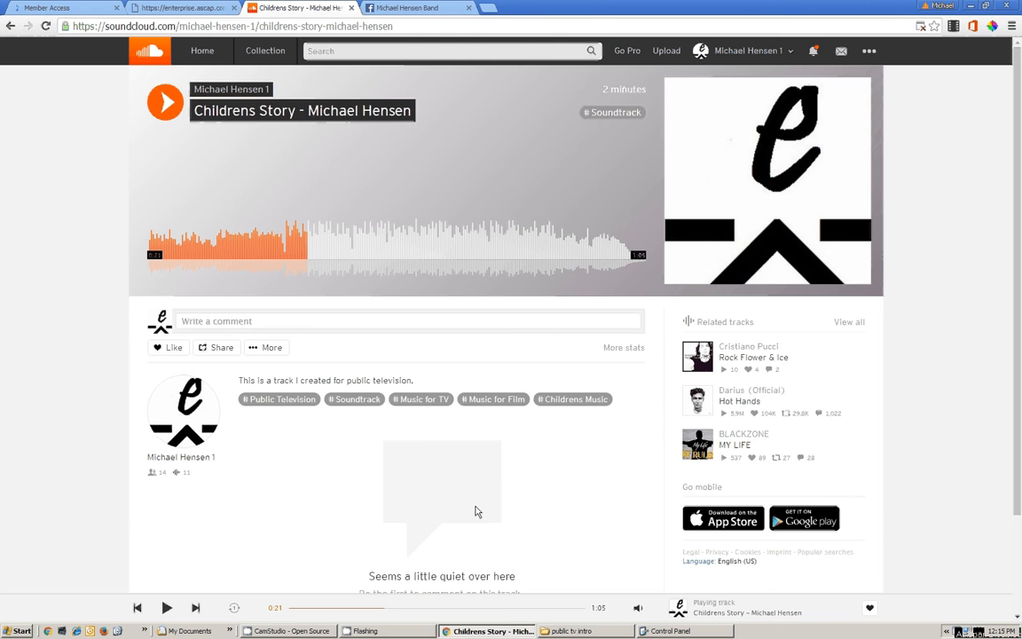
pyautogui.moveTo(448, 550)
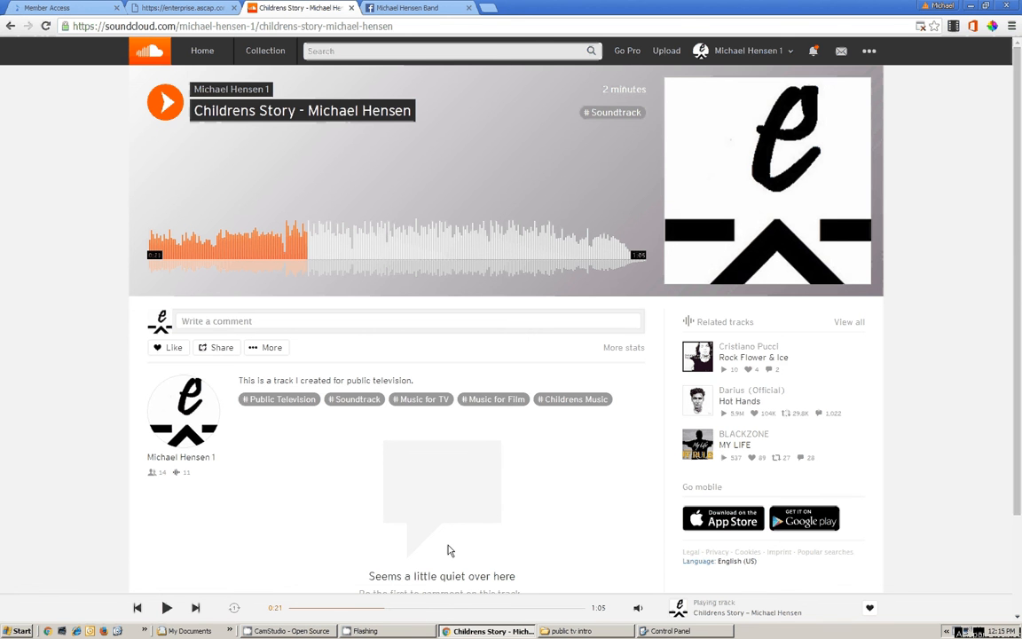